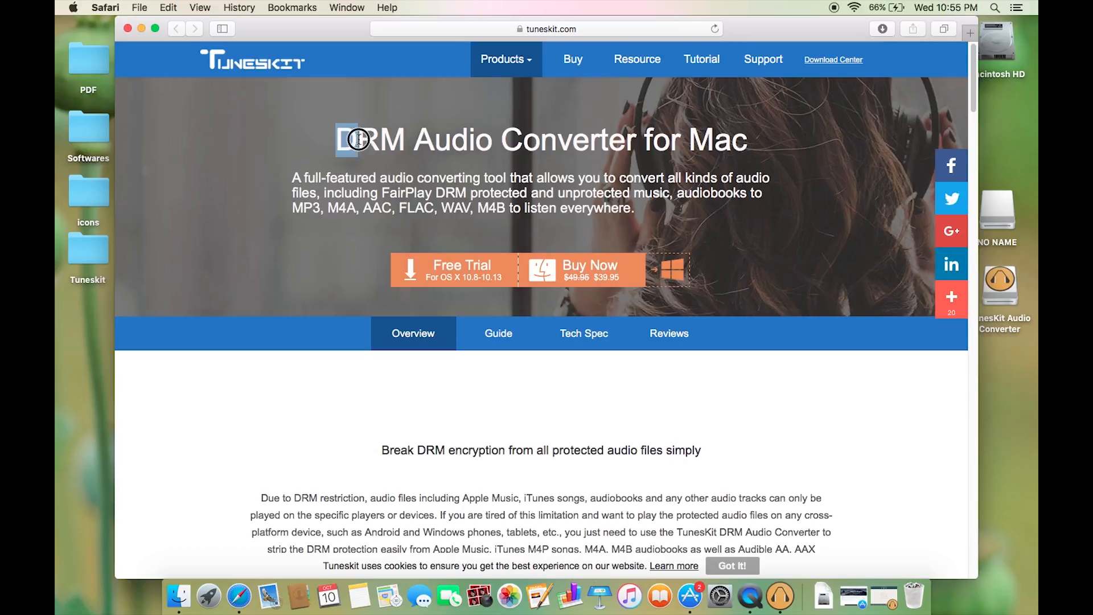
Step: Highlight the product headline, description and supported output formats on the overview page
left_click_drag(355, 138, 533, 141)
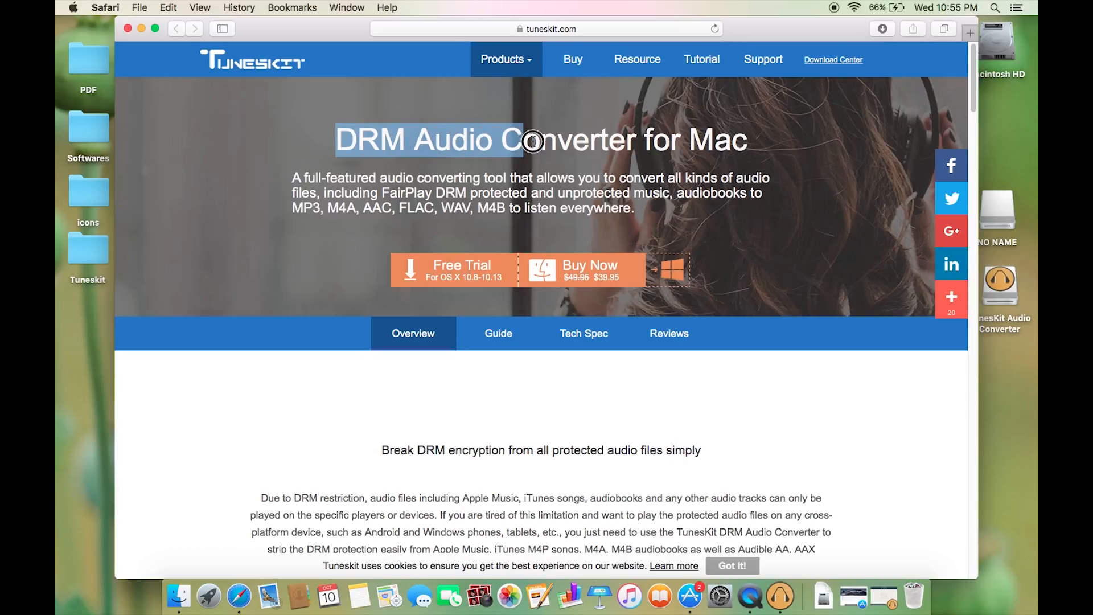
left_click_drag(533, 139, 707, 139)
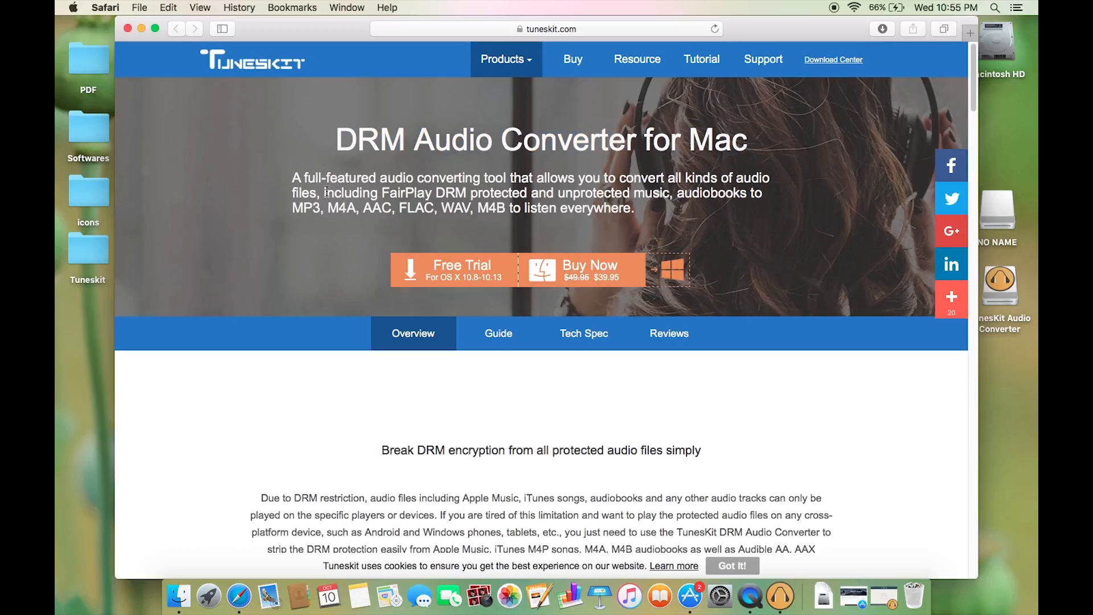
left_click_drag(323, 193, 565, 194)
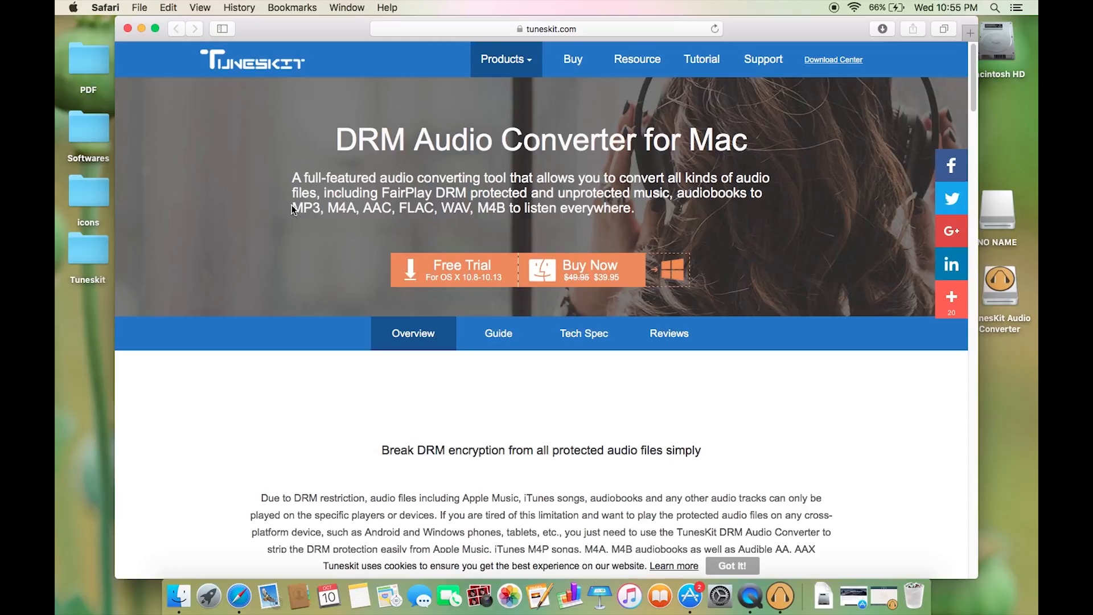
left_click_drag(292, 207, 431, 203)
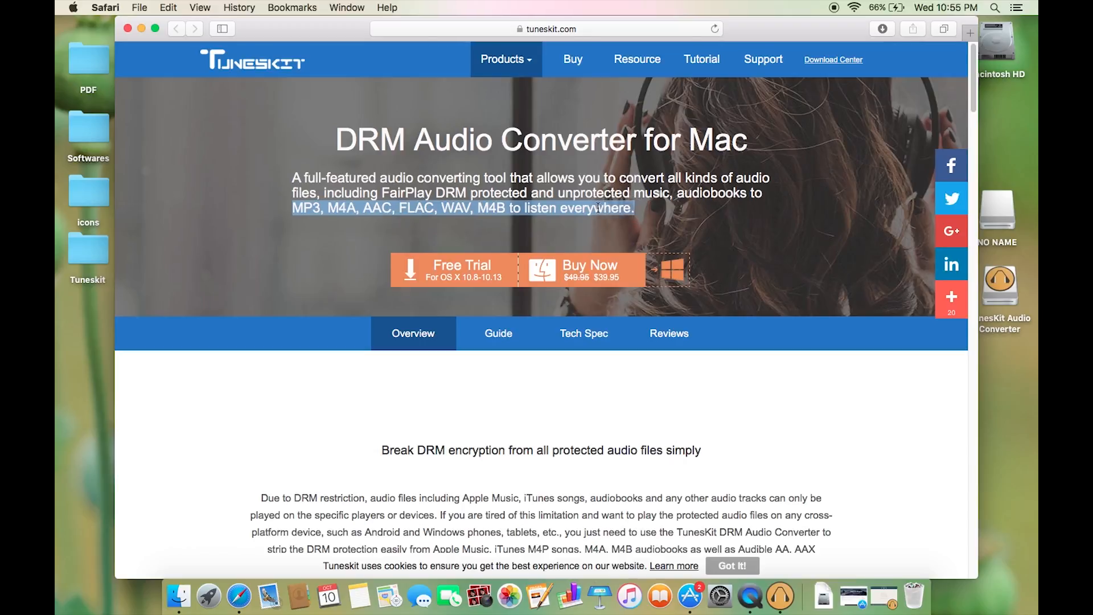
left_click(563, 207)
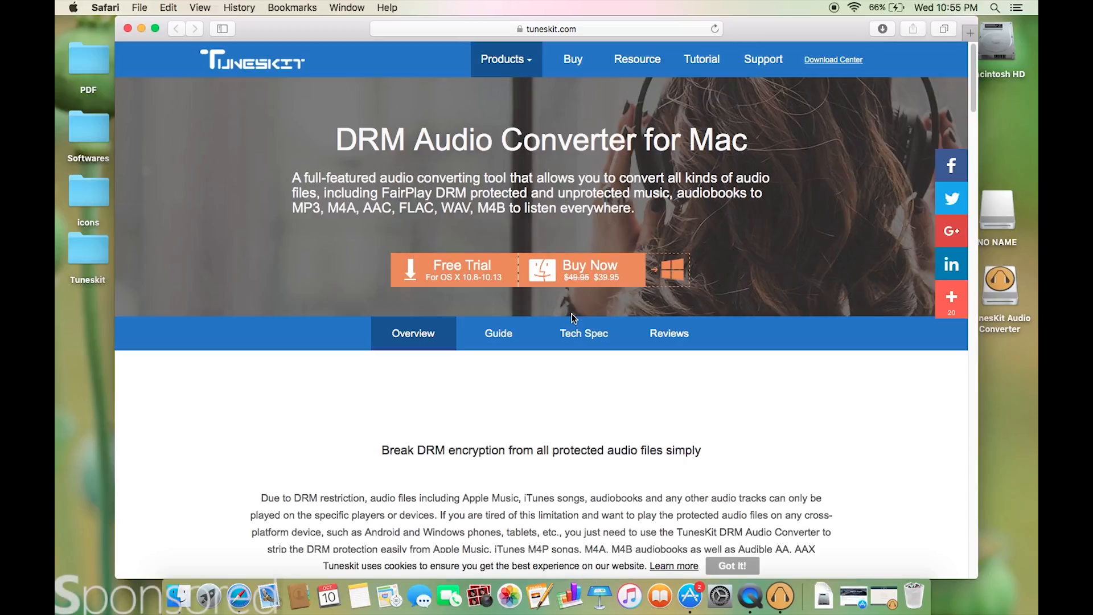
Step: Scroll down and highlight the customization, volume/speed/pitch, file-cutting and tag-editing features
scroll("down", 3)
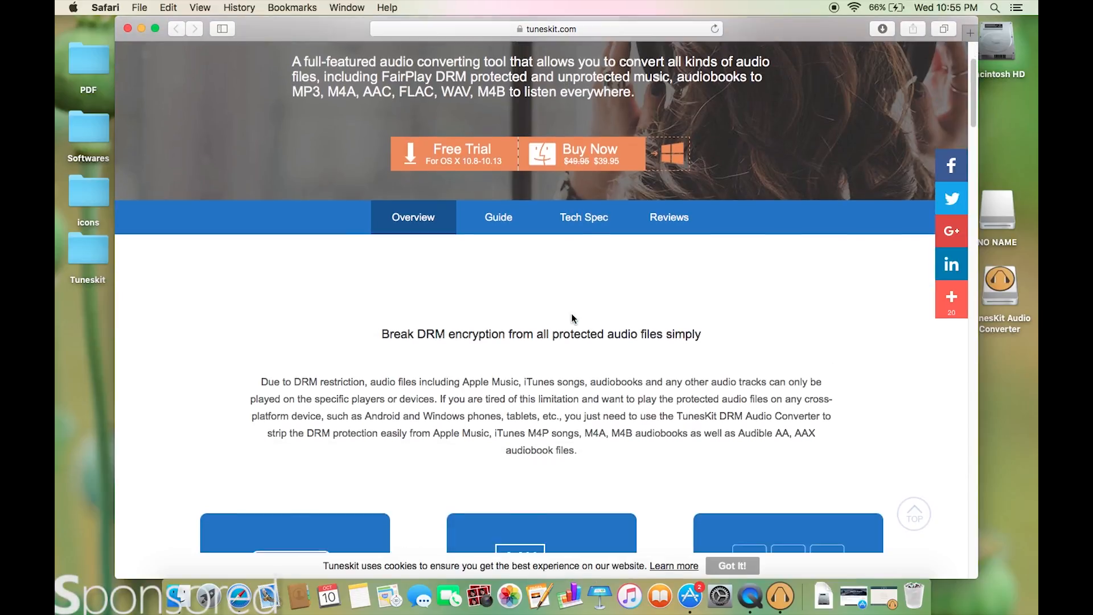
scroll("down", 3)
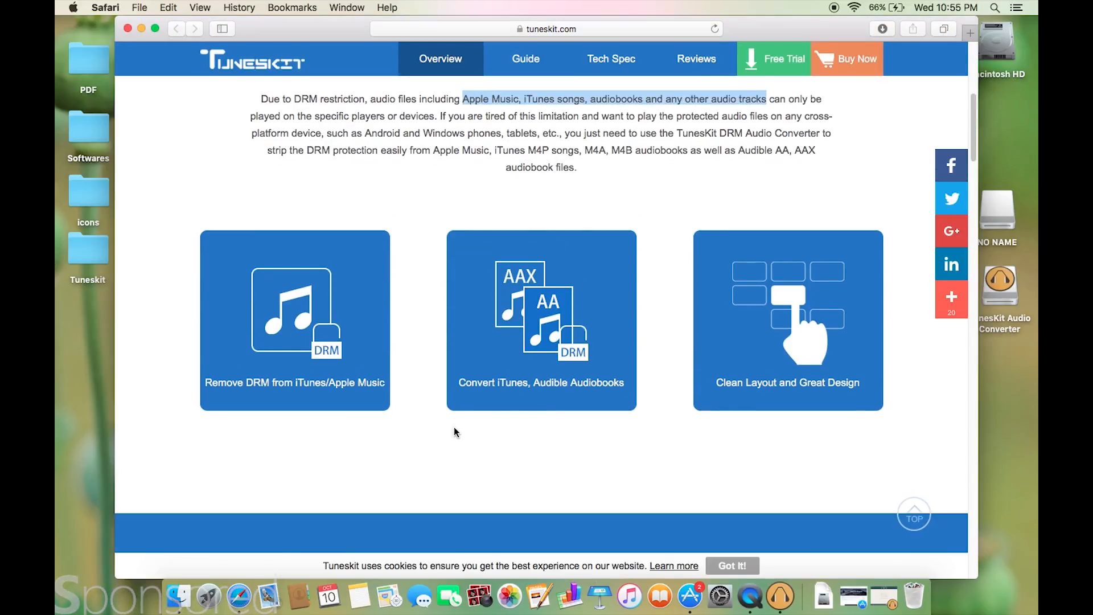
scroll("down", 3)
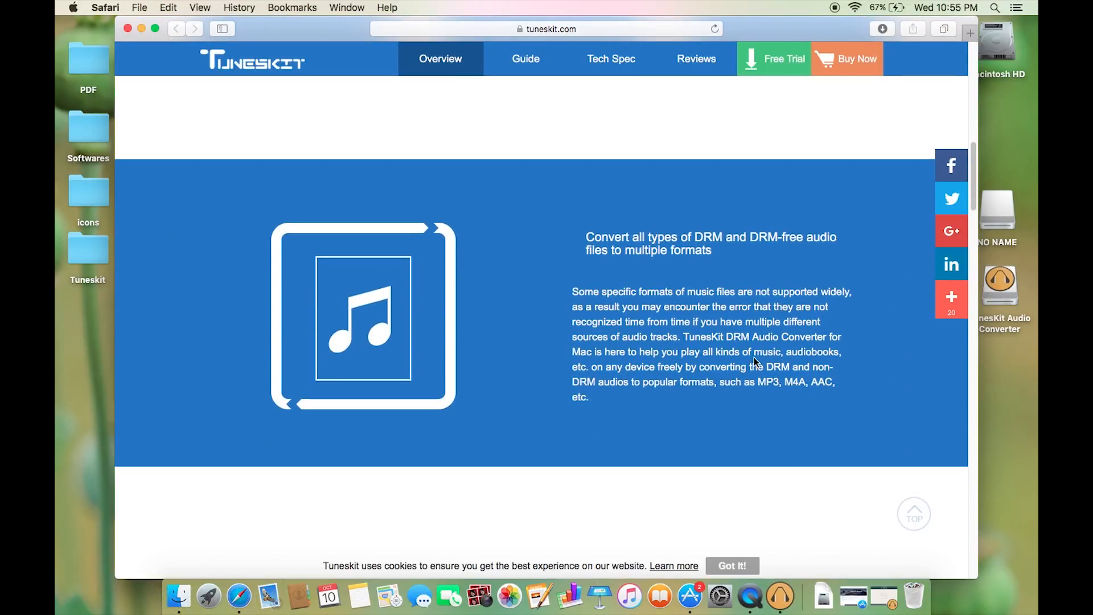
scroll("down", 3)
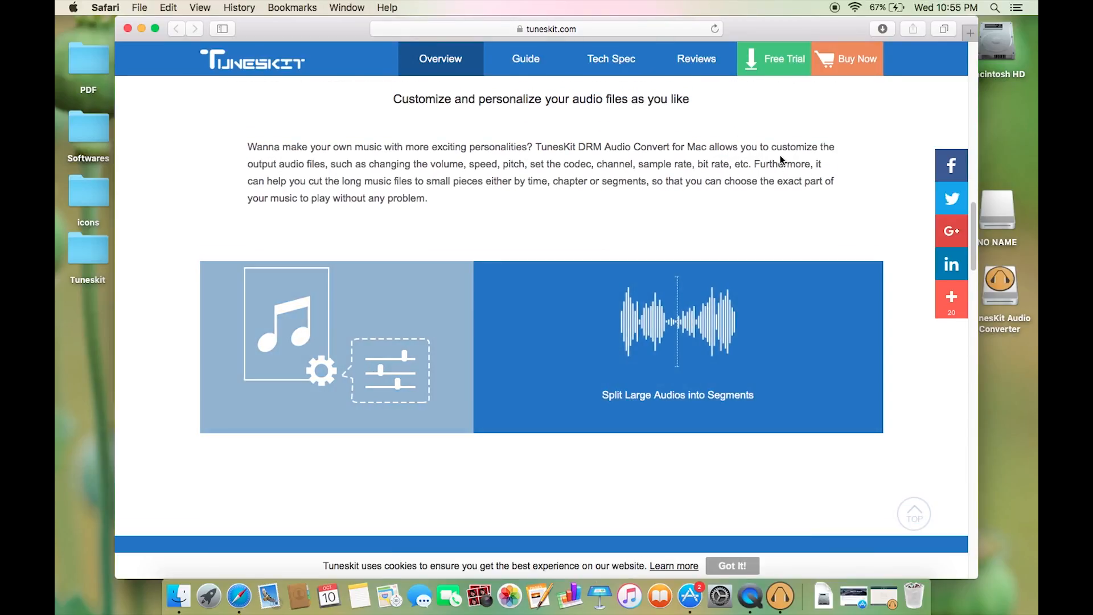
double_click(792, 147)
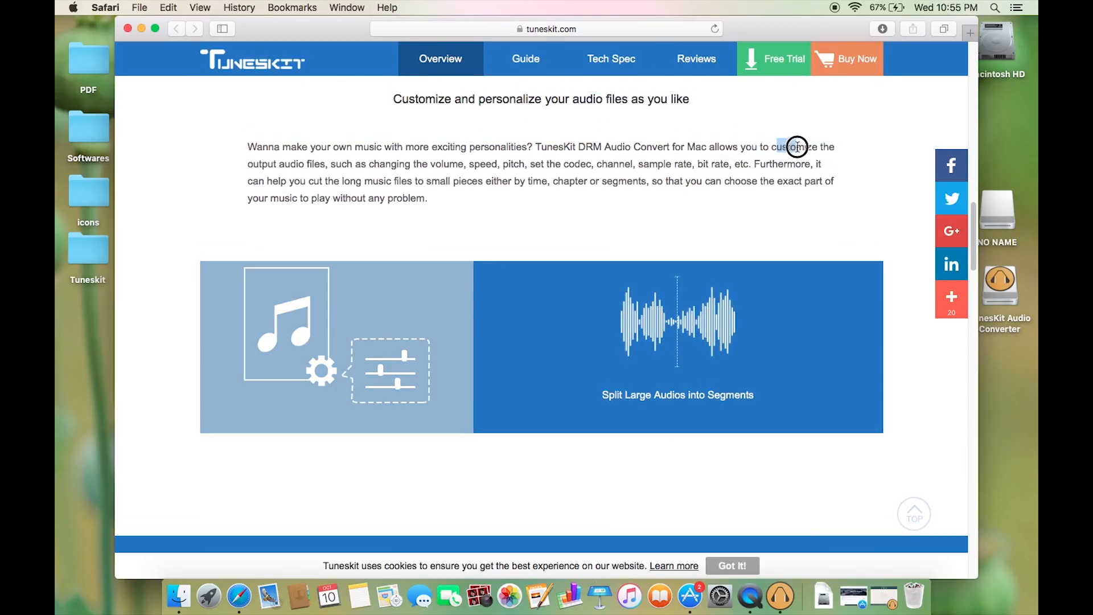
left_click_drag(794, 147, 486, 164)
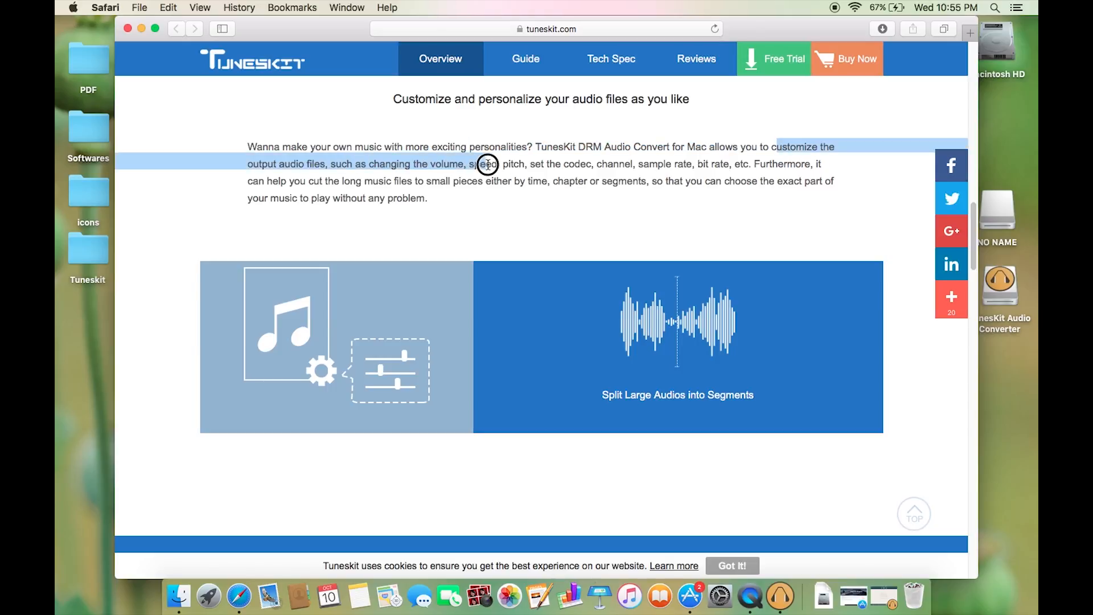
left_click_drag(486, 164, 693, 167)
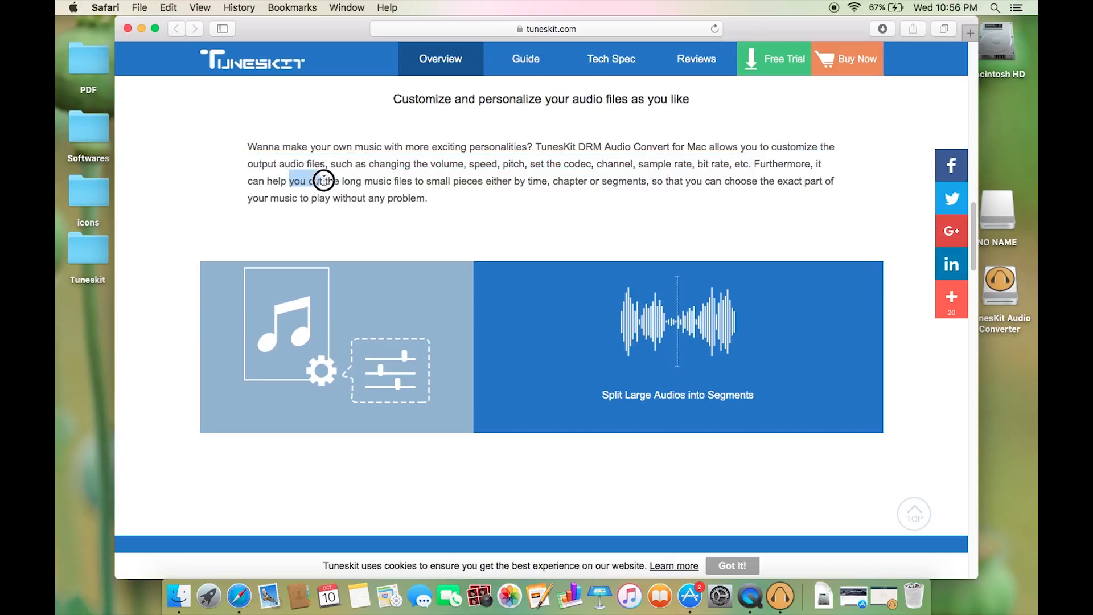
left_click_drag(322, 181, 479, 185)
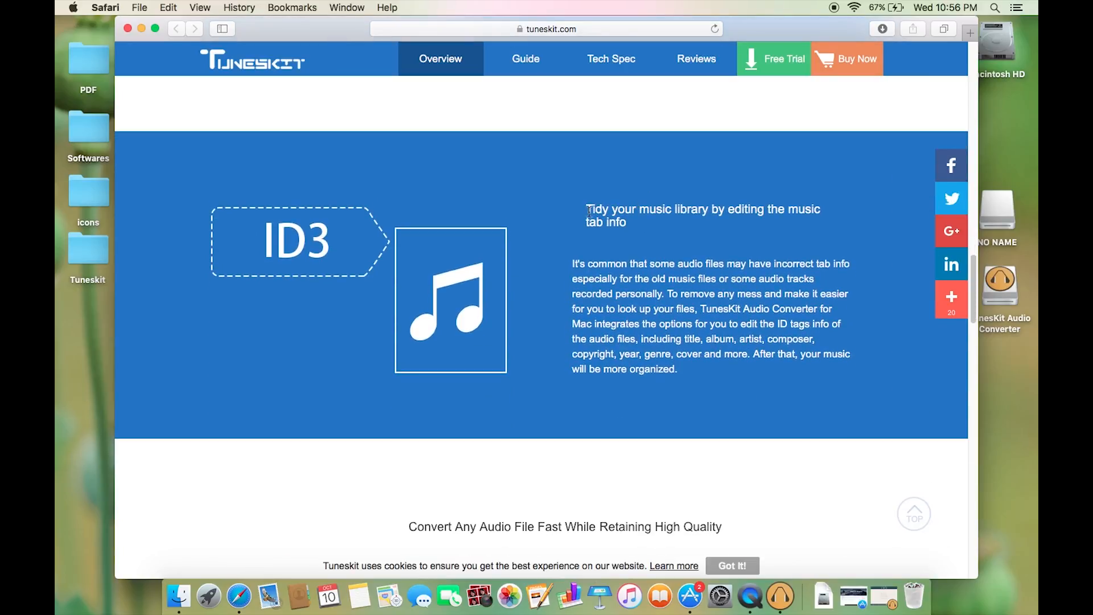
left_click_drag(587, 210, 625, 222)
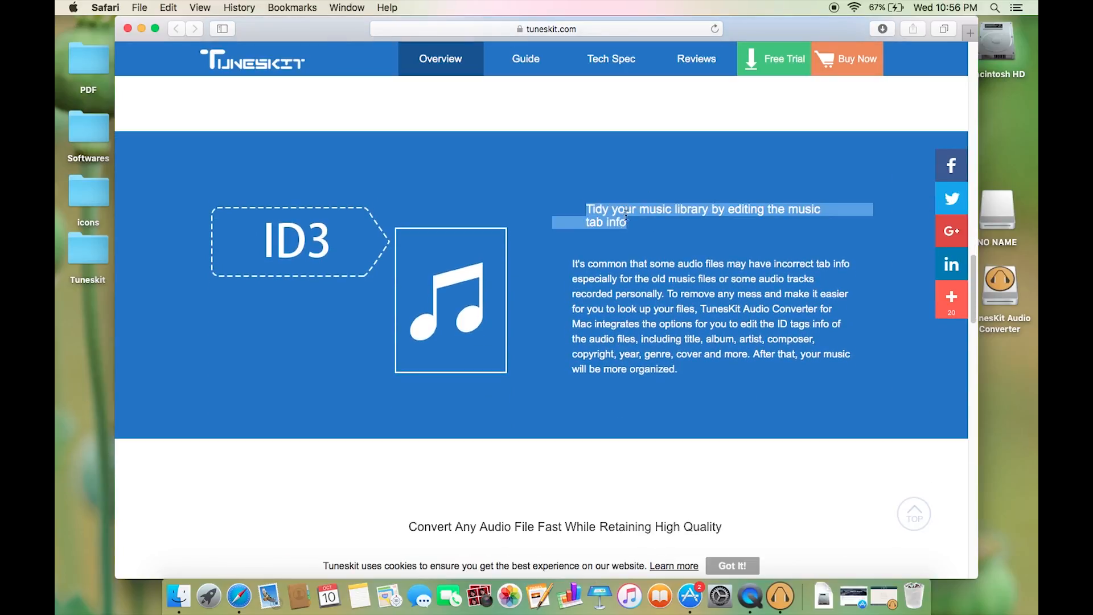
Step: Finish scrolling the page and switch to TunesKit Audio Converter from the Dock
scroll("down", 3)
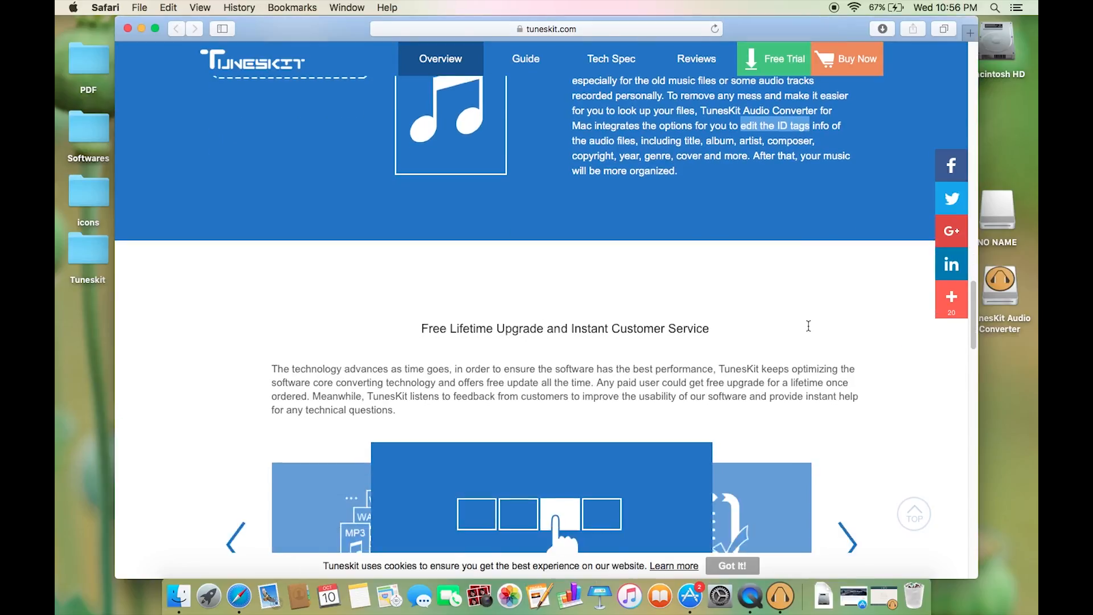
scroll("down", 3)
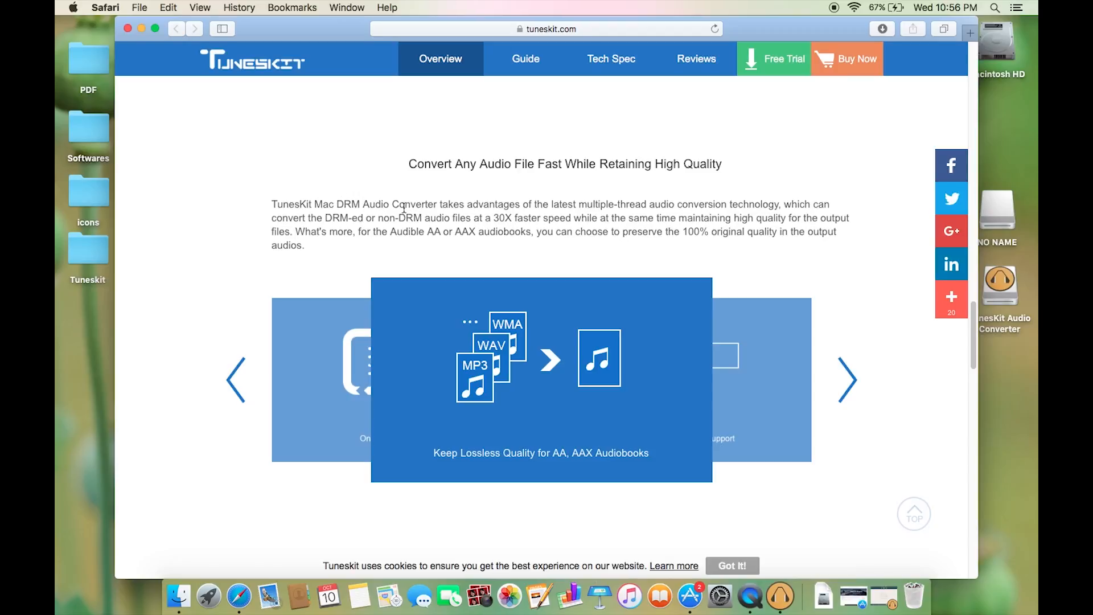
mouse_move(368, 216)
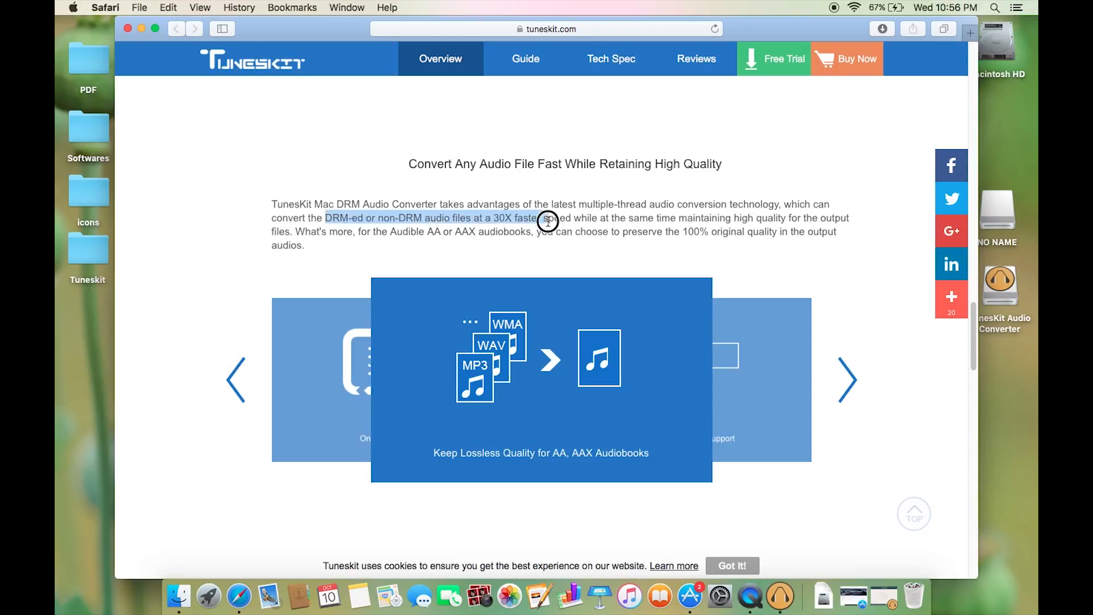
left_click(565, 217)
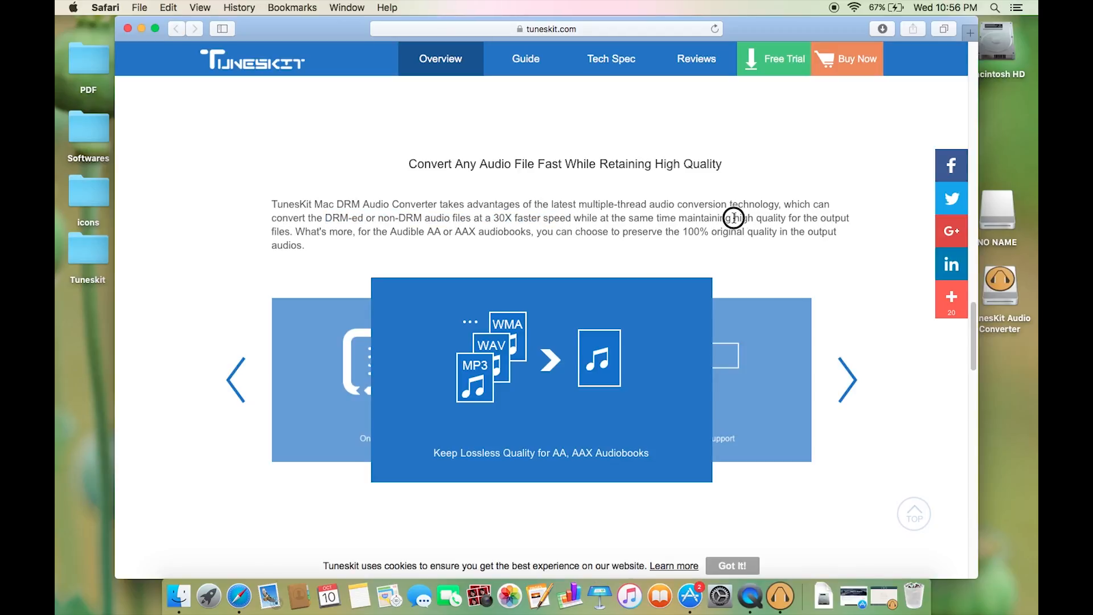
left_click(771, 595)
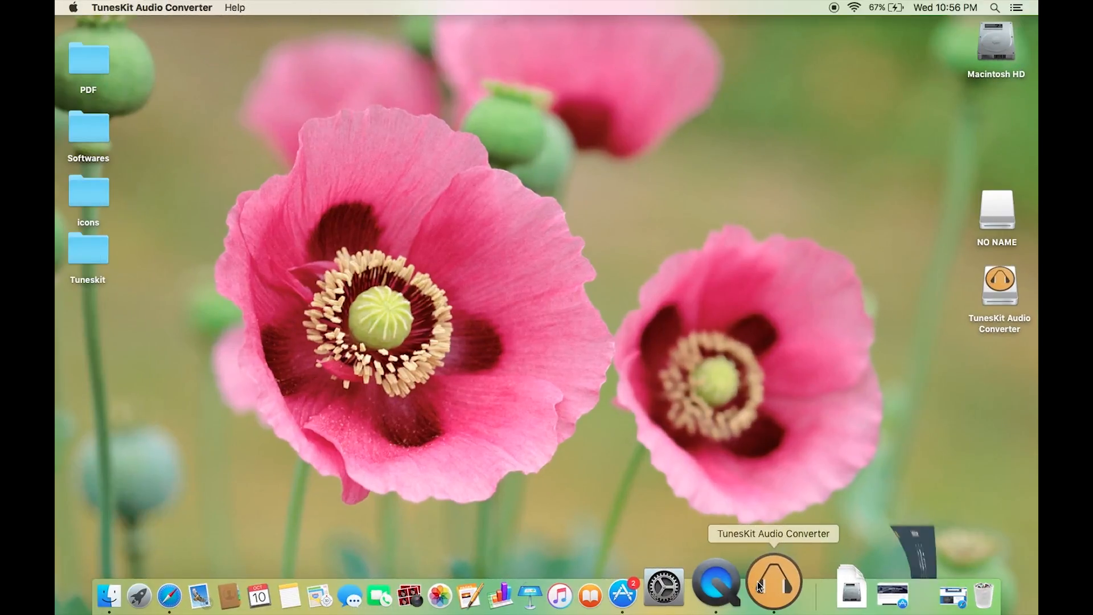
Step: Bring up the converter's main window and make it fill the screen
left_click(772, 581)
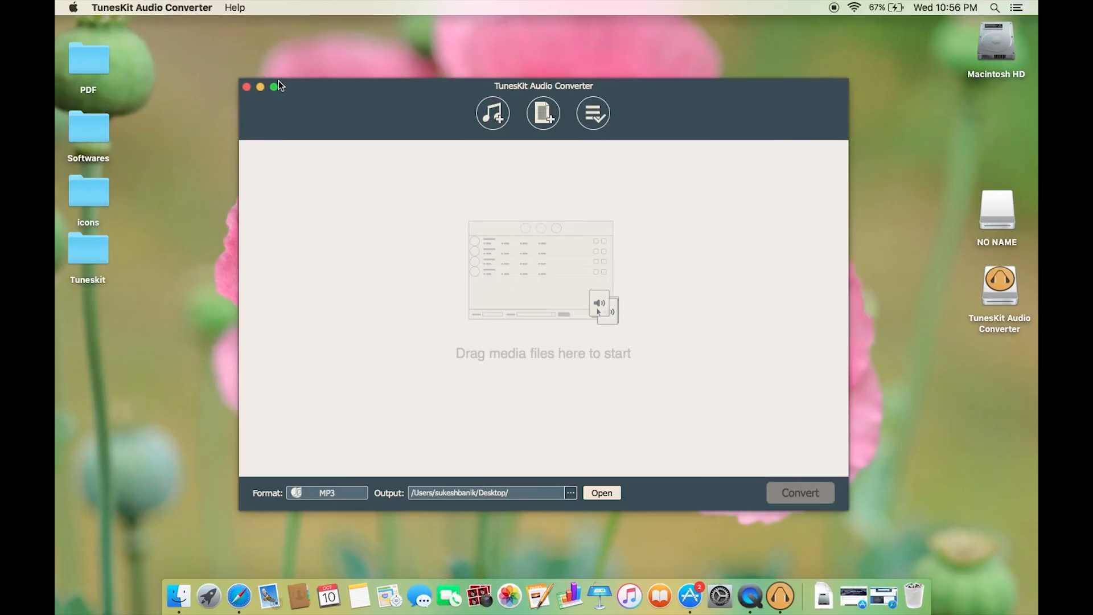
left_click(272, 87)
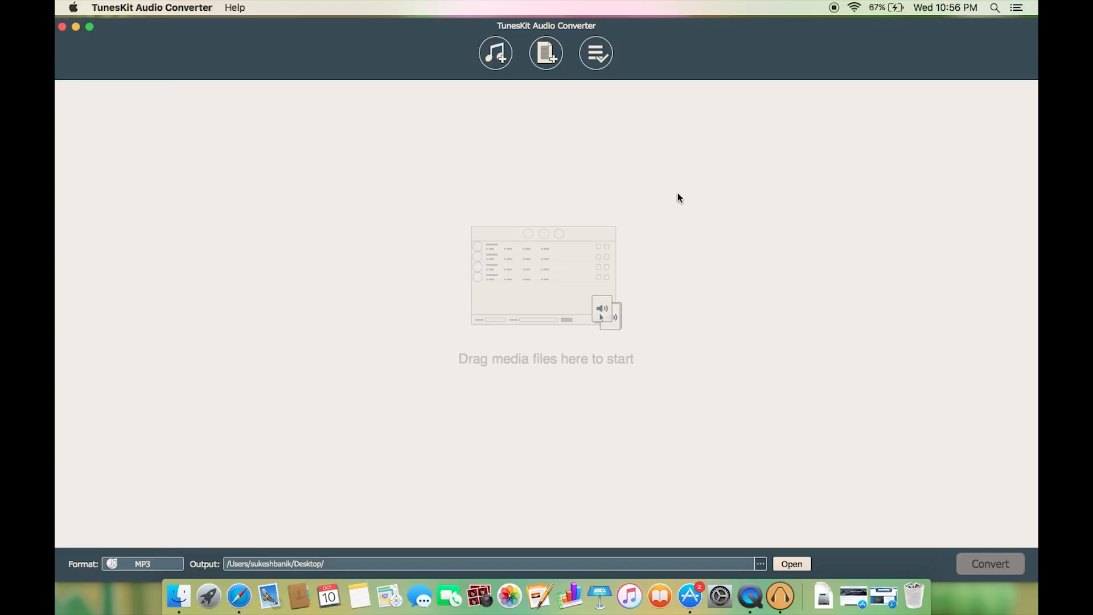
mouse_move(565, 360)
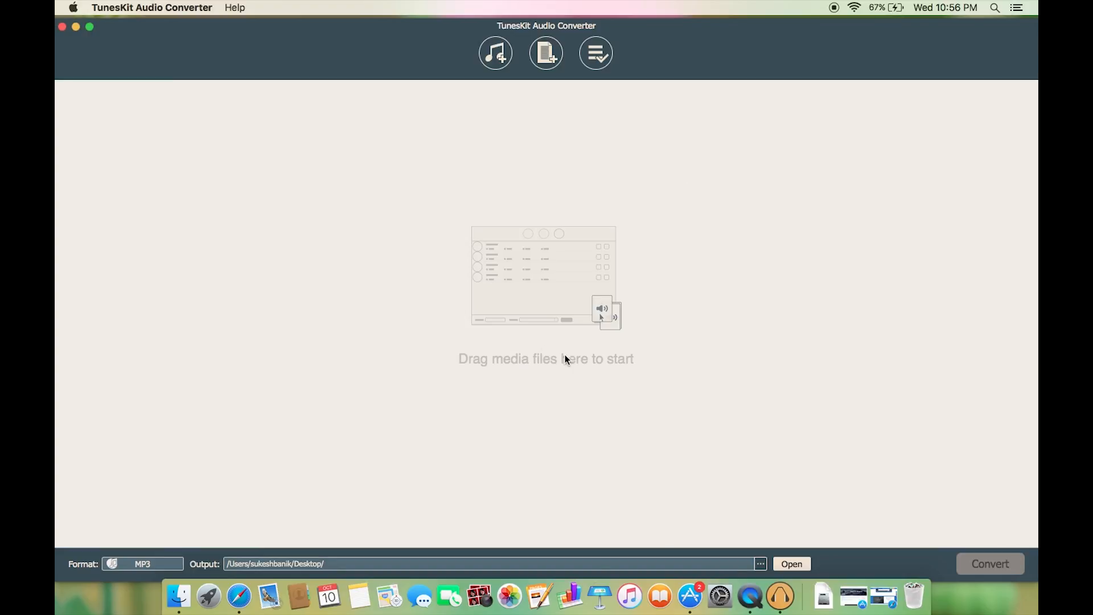
mouse_move(613, 378)
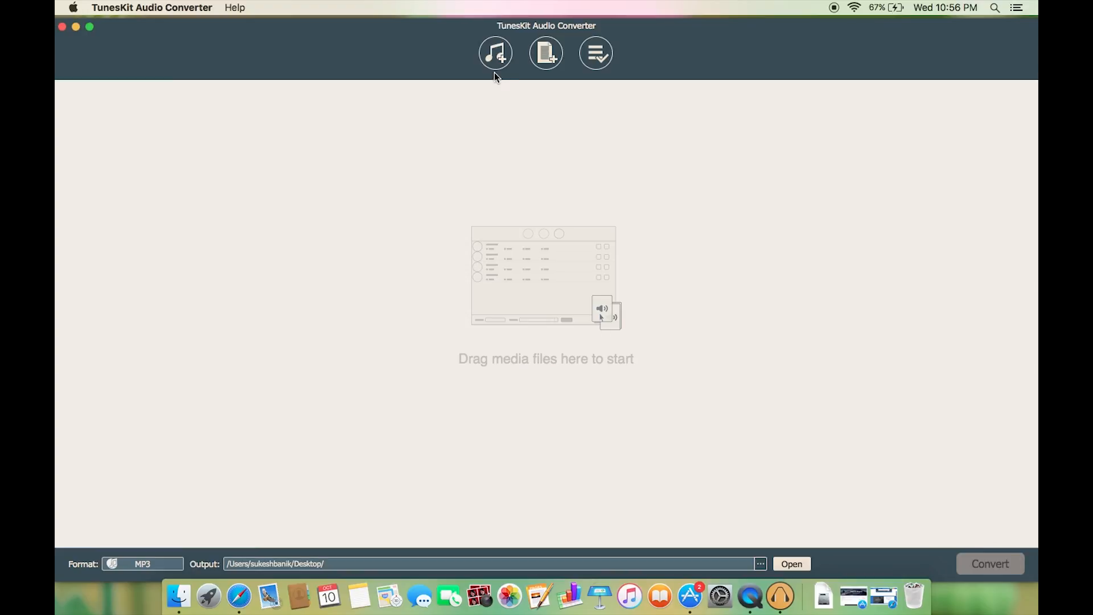
Step: Import Shoulder Closures and The Big Guns from the iTunes library into the conversion list
left_click(495, 53)
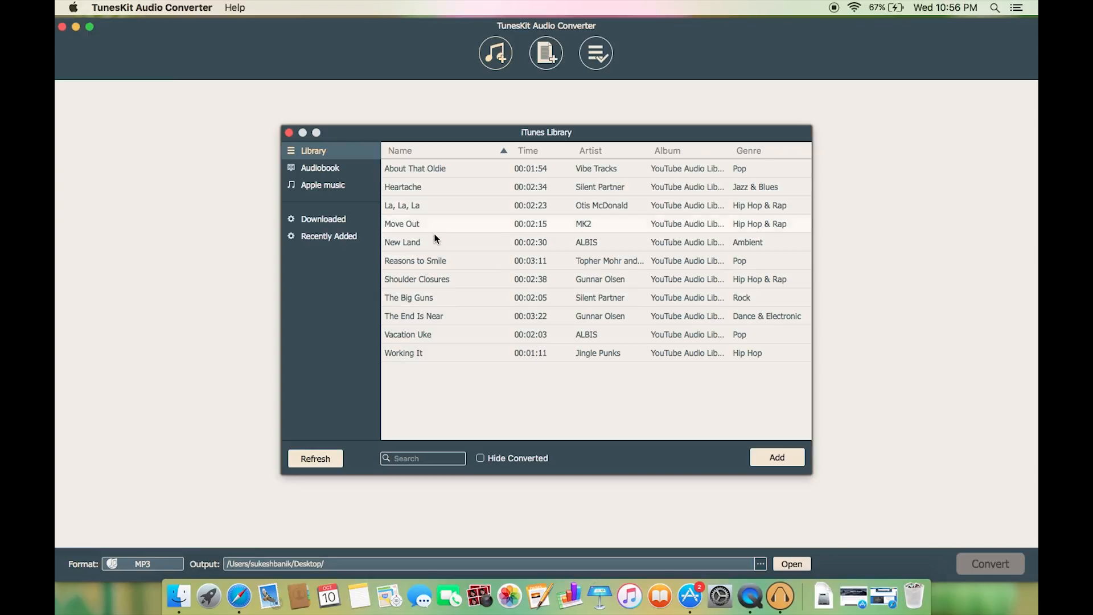
left_click(417, 279)
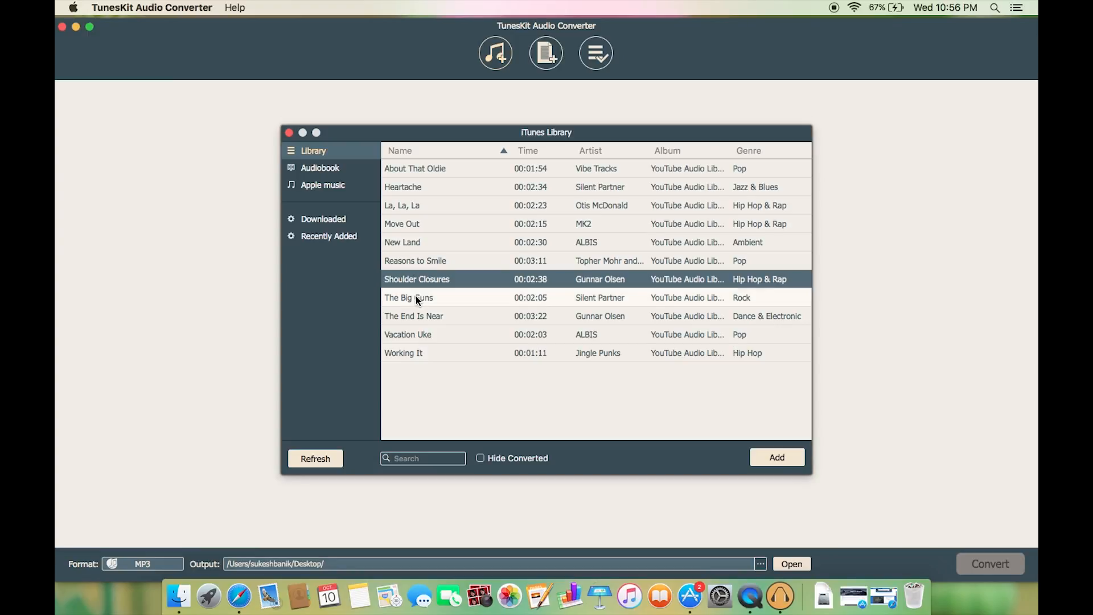
left_click(409, 297)
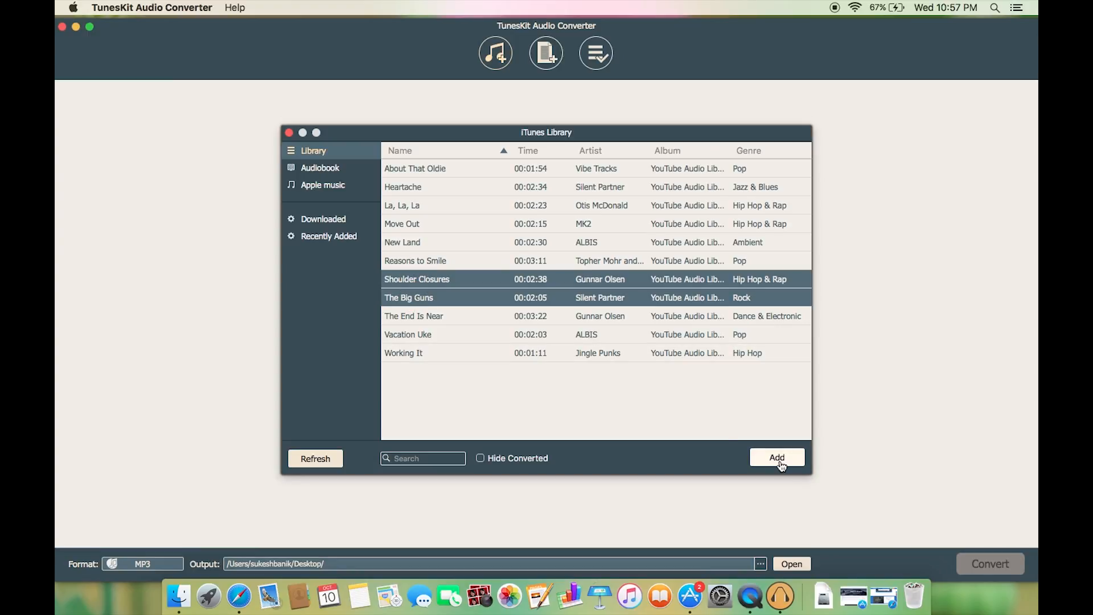
left_click(776, 457)
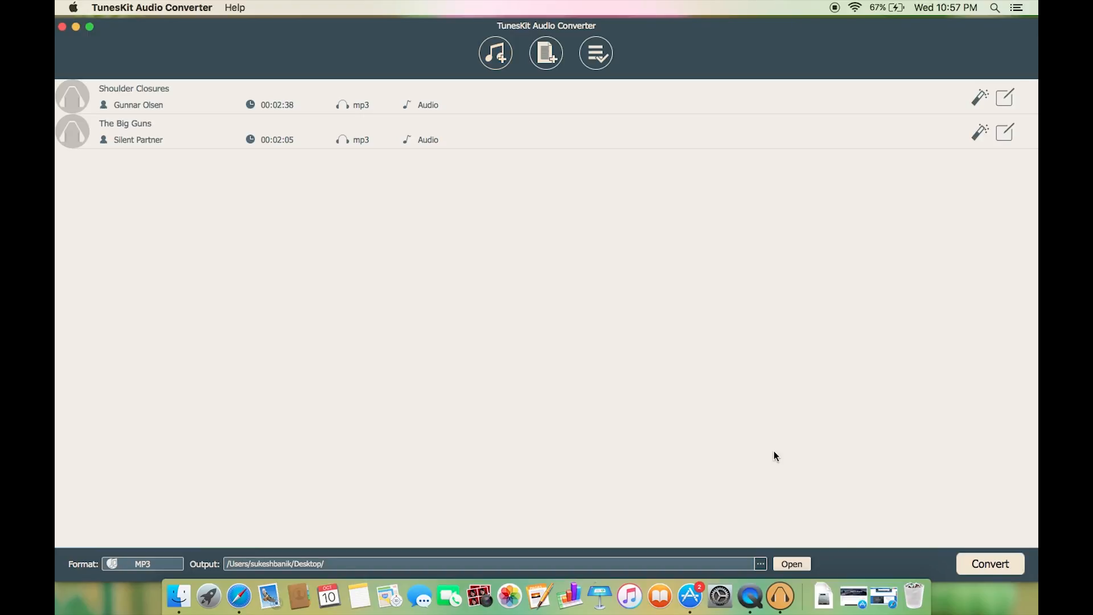
mouse_move(668, 274)
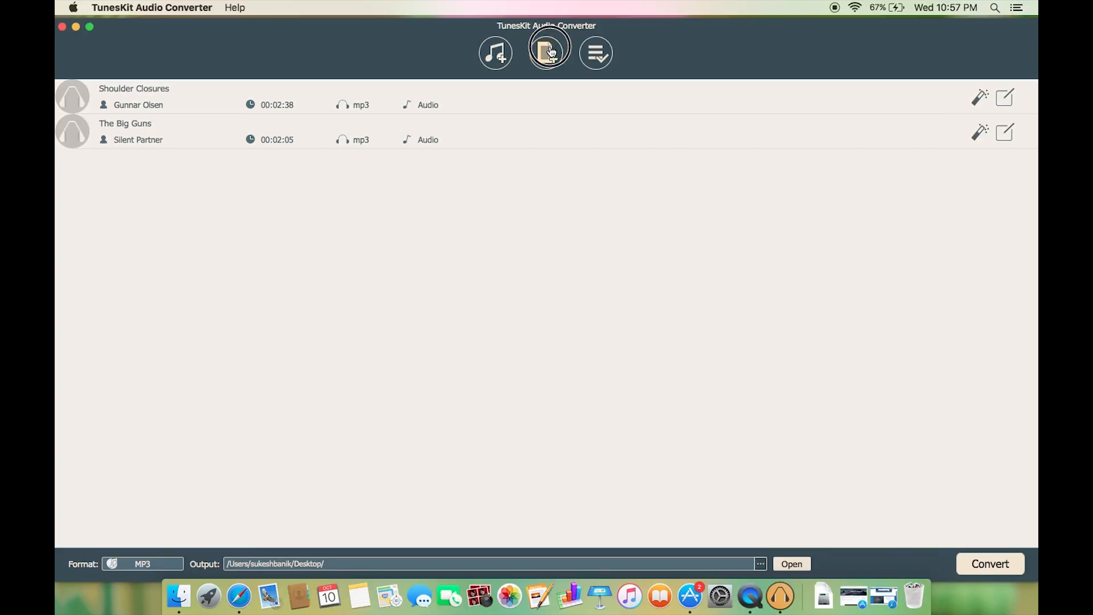
Step: Add Heartache.flac, La_La_La and Move_Out.aac from the Desktop Tuneskit folder to the list
left_click(546, 53)
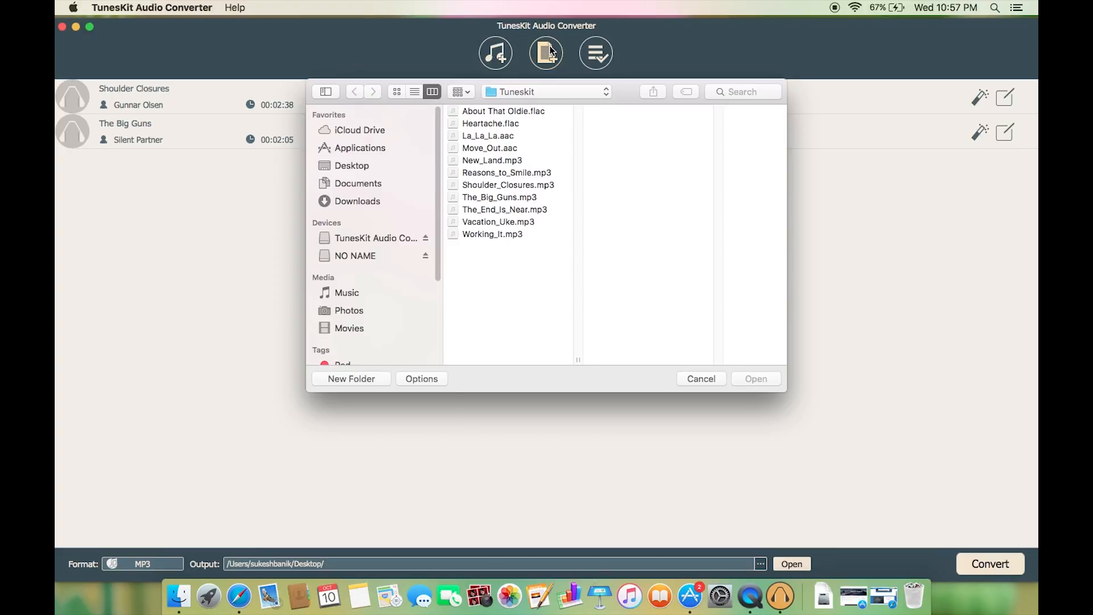
left_click(352, 165)
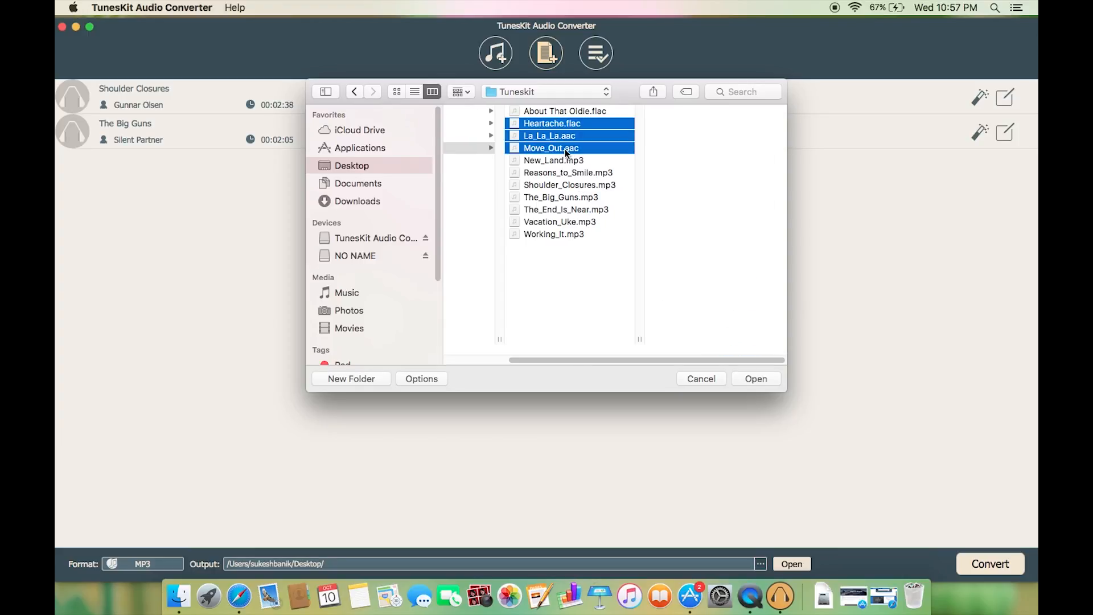
left_click(755, 378)
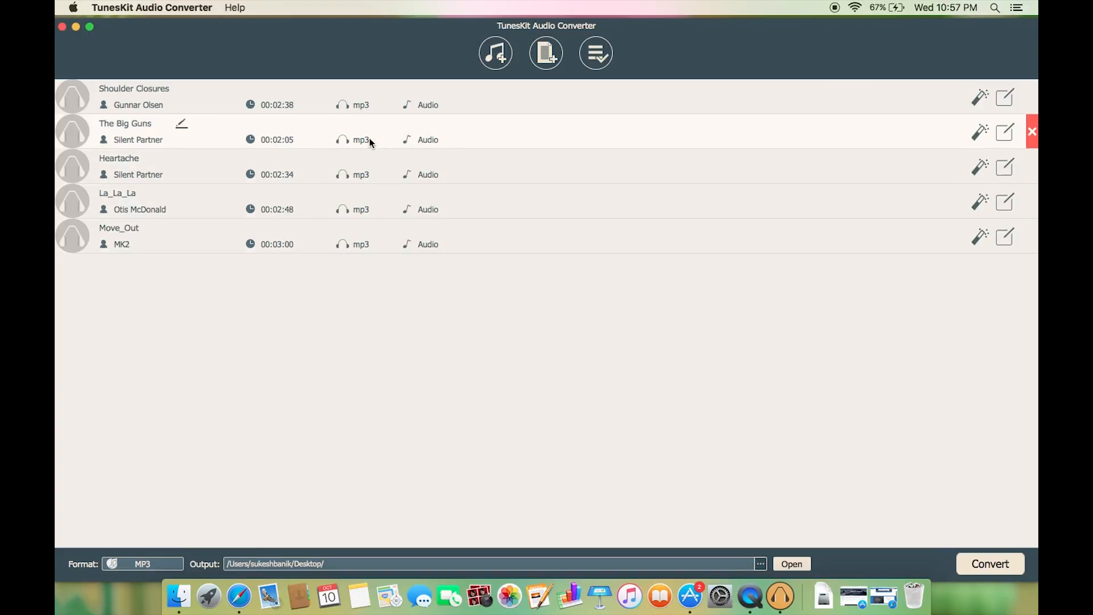
mouse_move(262, 415)
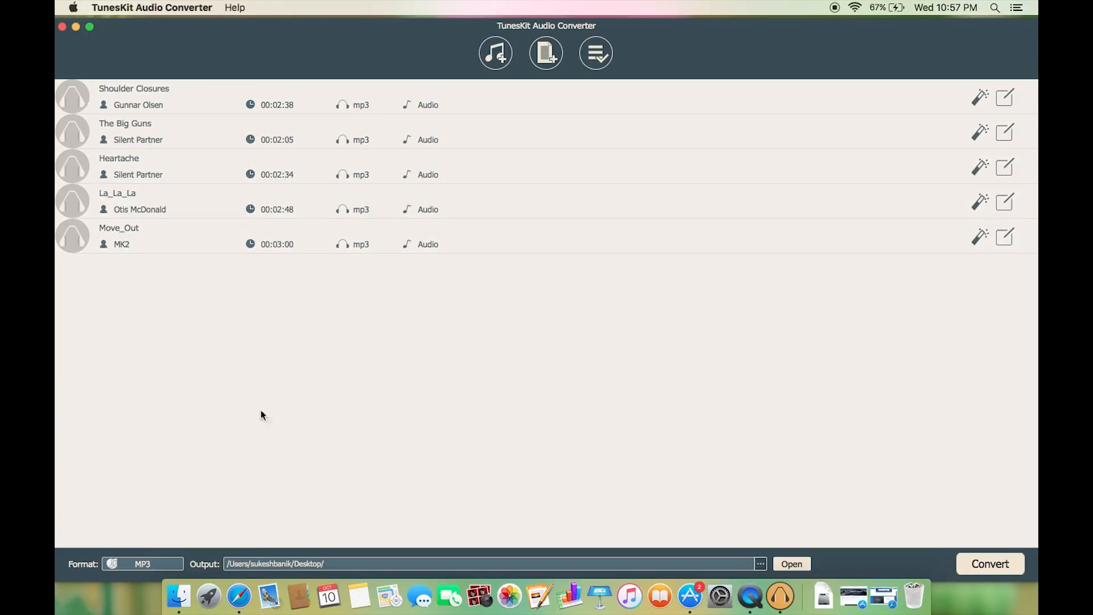
Step: In Format settings, try M4B and the quality presets, then confirm FLAC output for all tracks
left_click(142, 563)
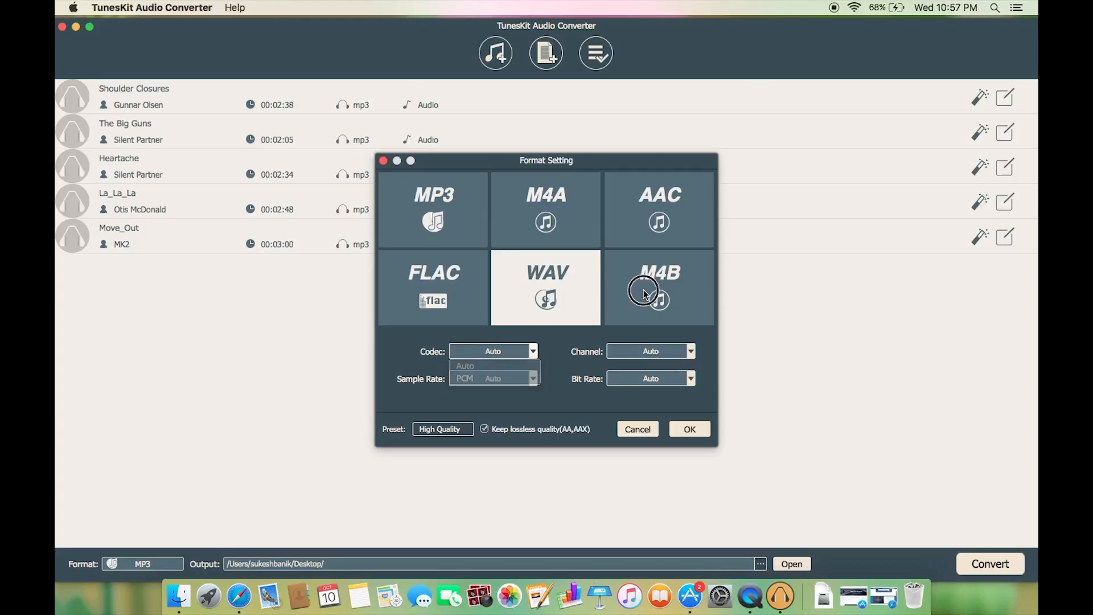
left_click(658, 287)
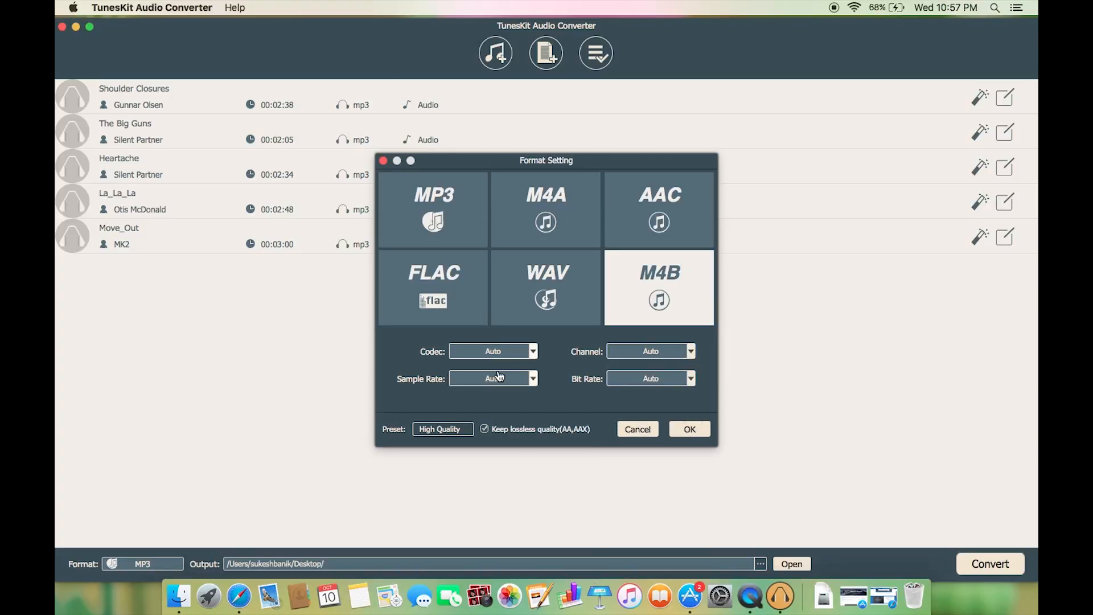
mouse_move(578, 376)
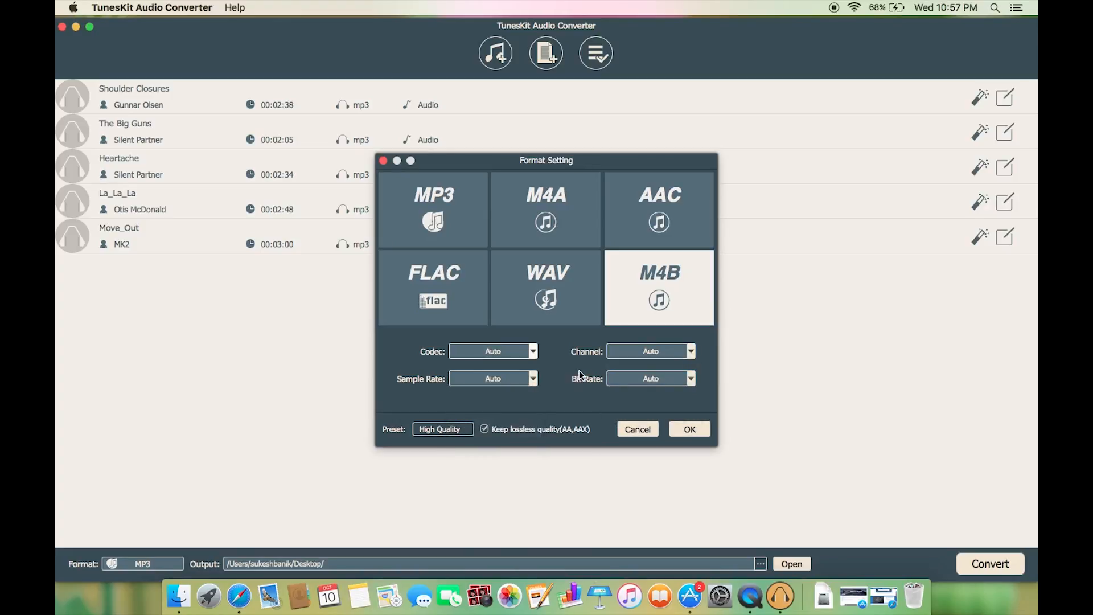
mouse_move(545, 437)
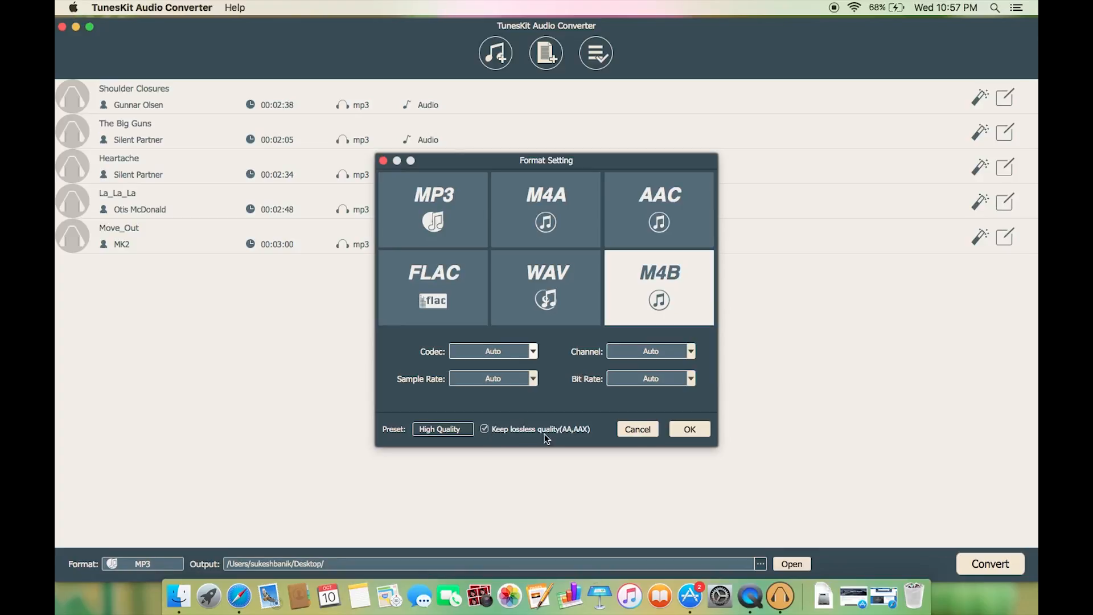
left_click(485, 429)
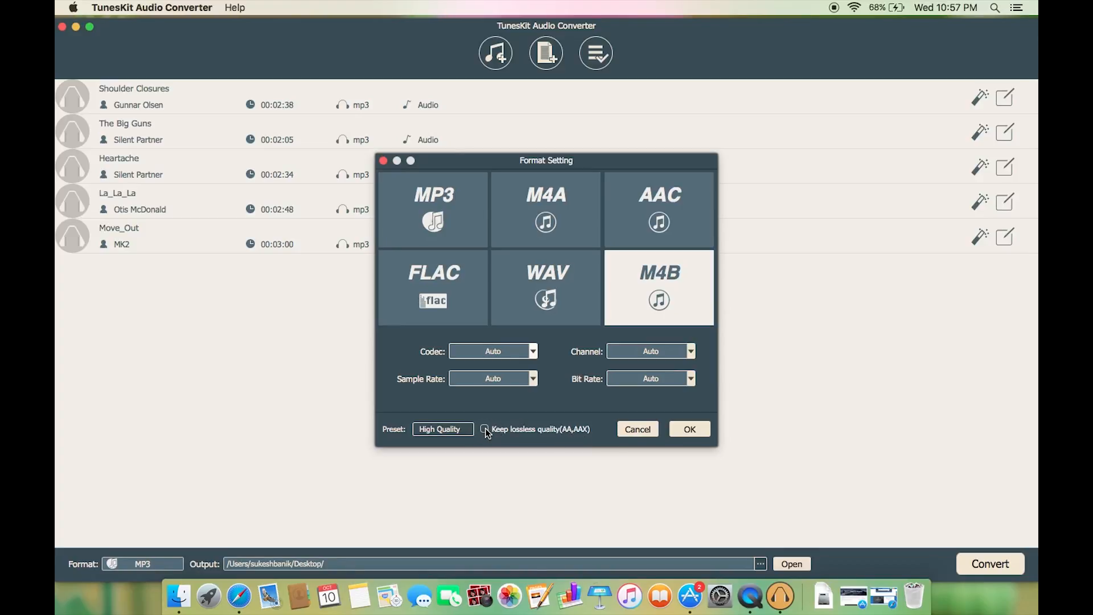
left_click(442, 429)
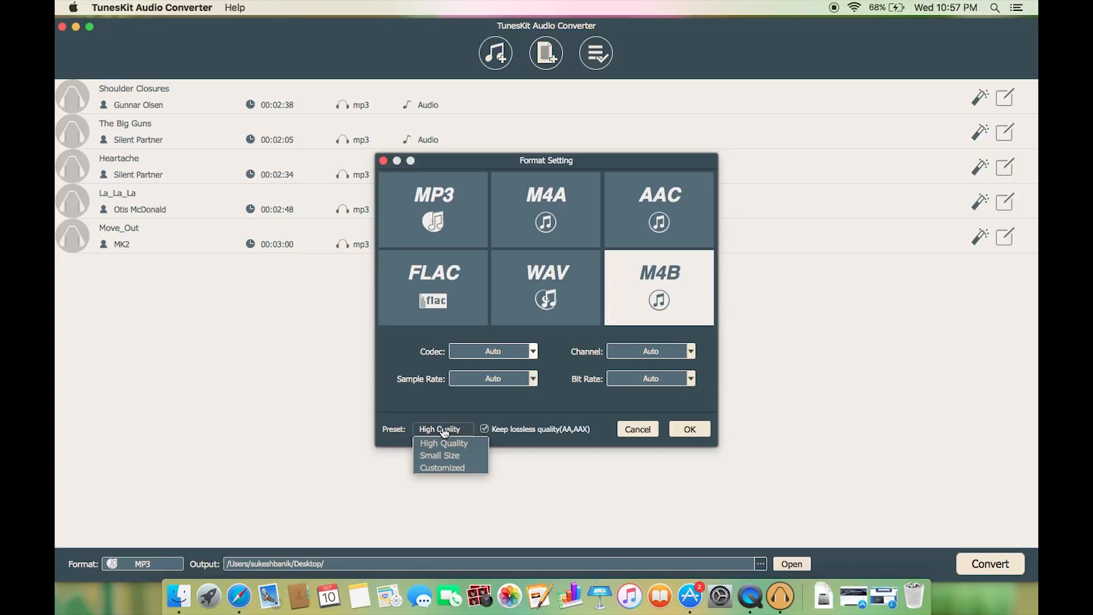
mouse_move(442, 466)
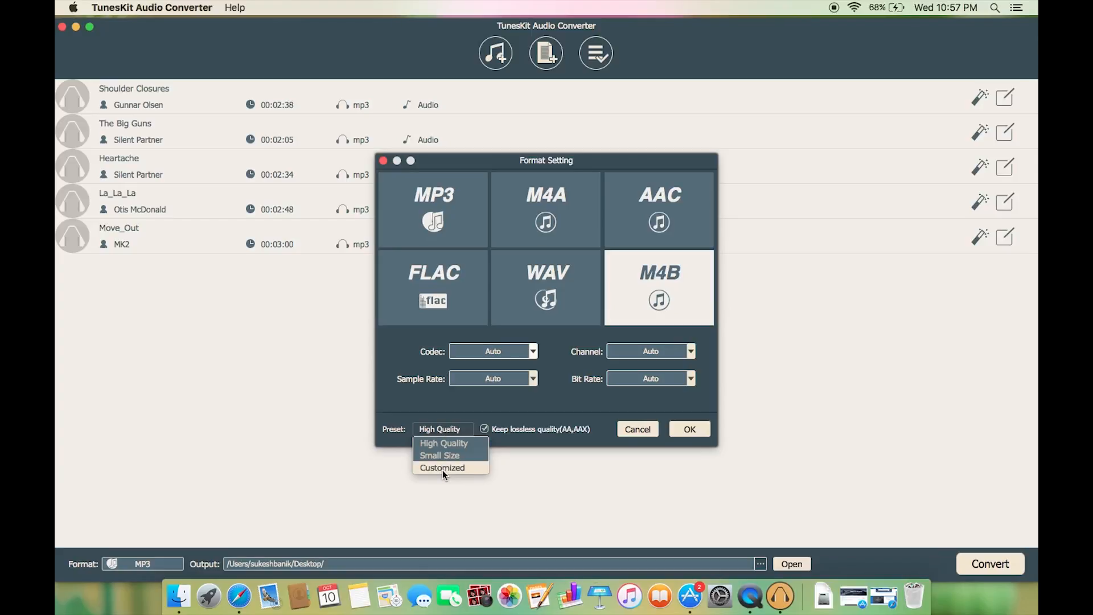
left_click(442, 467)
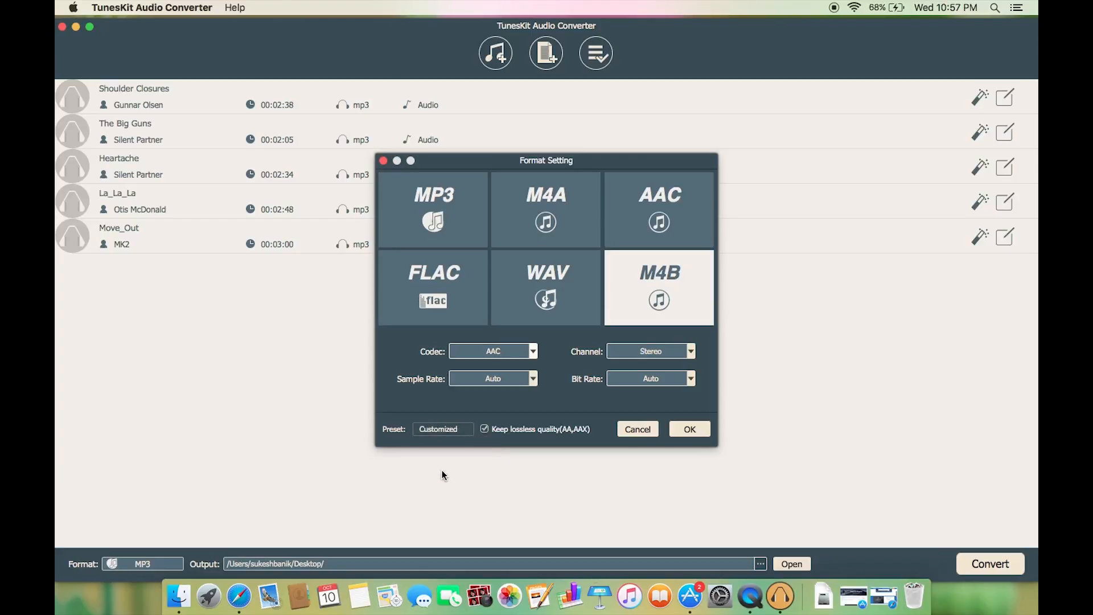
left_click(433, 287)
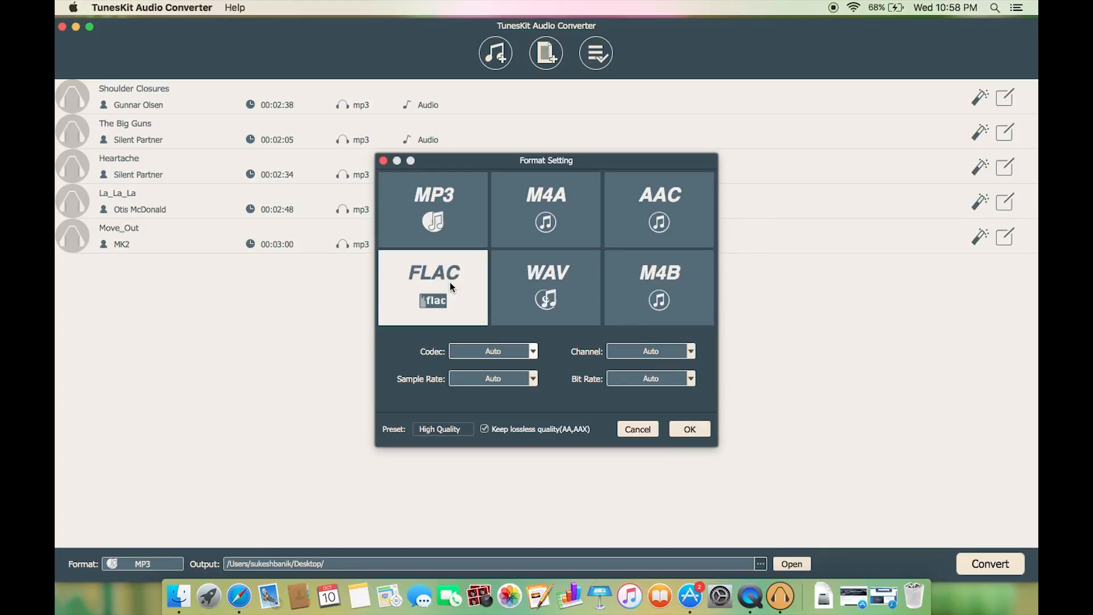
left_click(688, 429)
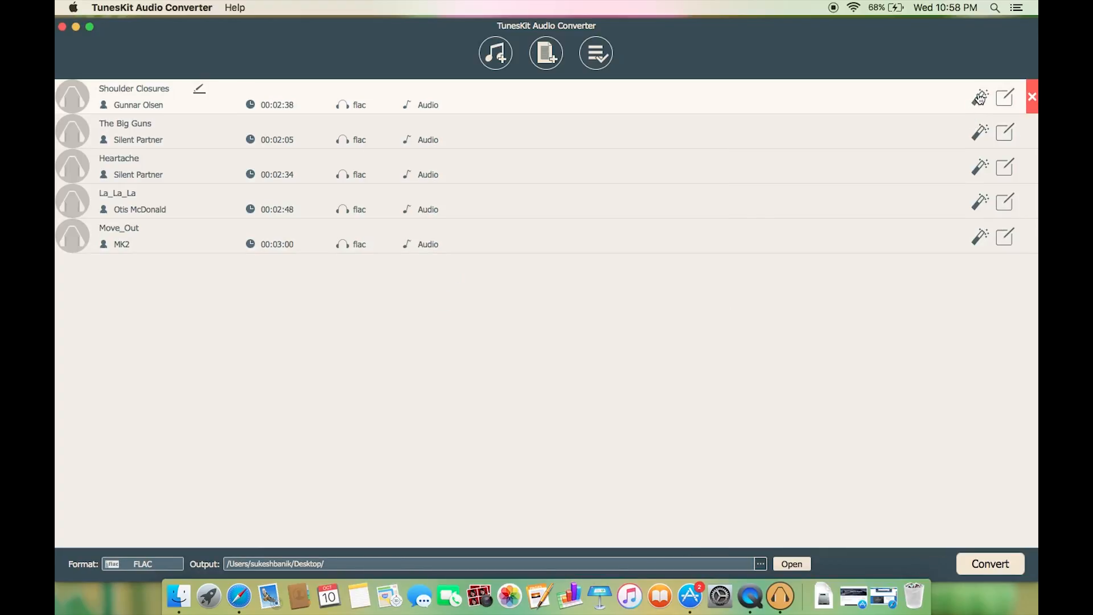
Step: Set The Big Guns' volume to 135 with speed and pitch at 104
left_click(979, 132)
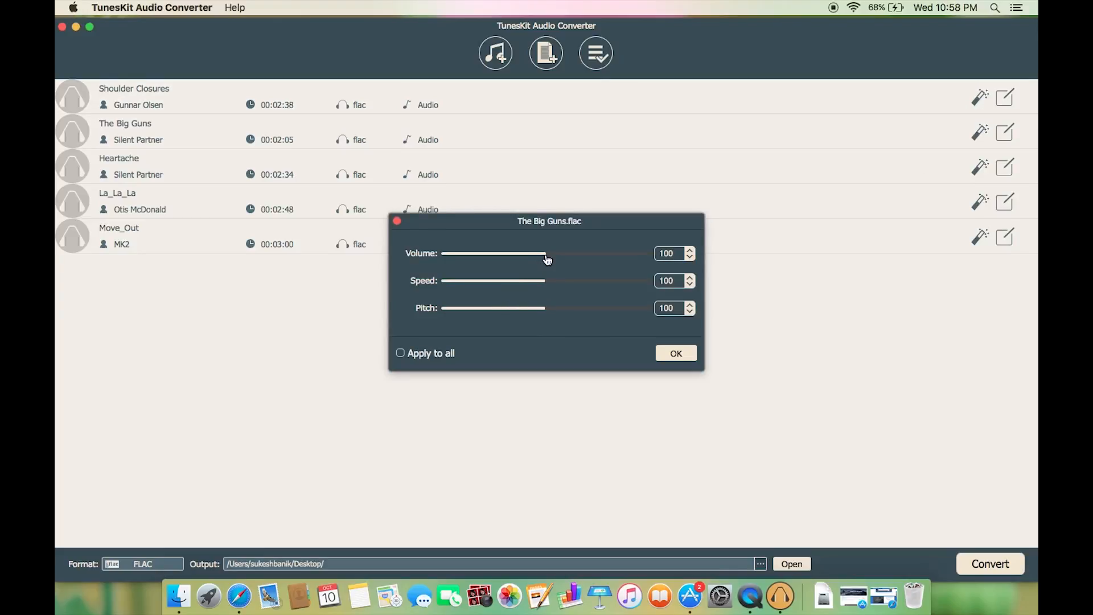
left_click_drag(545, 253, 535, 252)
type("135")
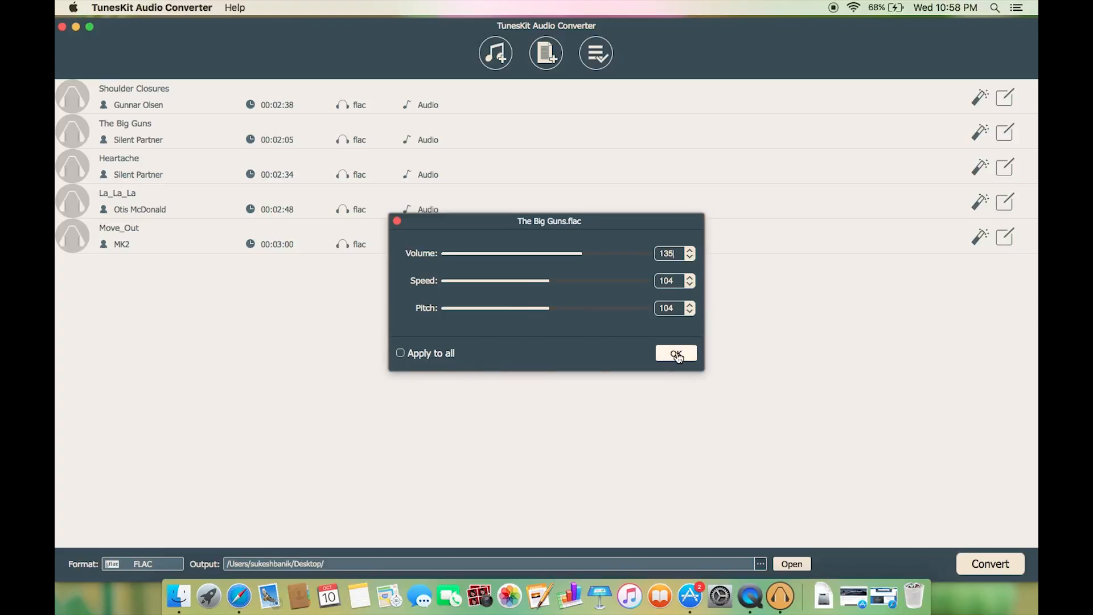
left_click(675, 353)
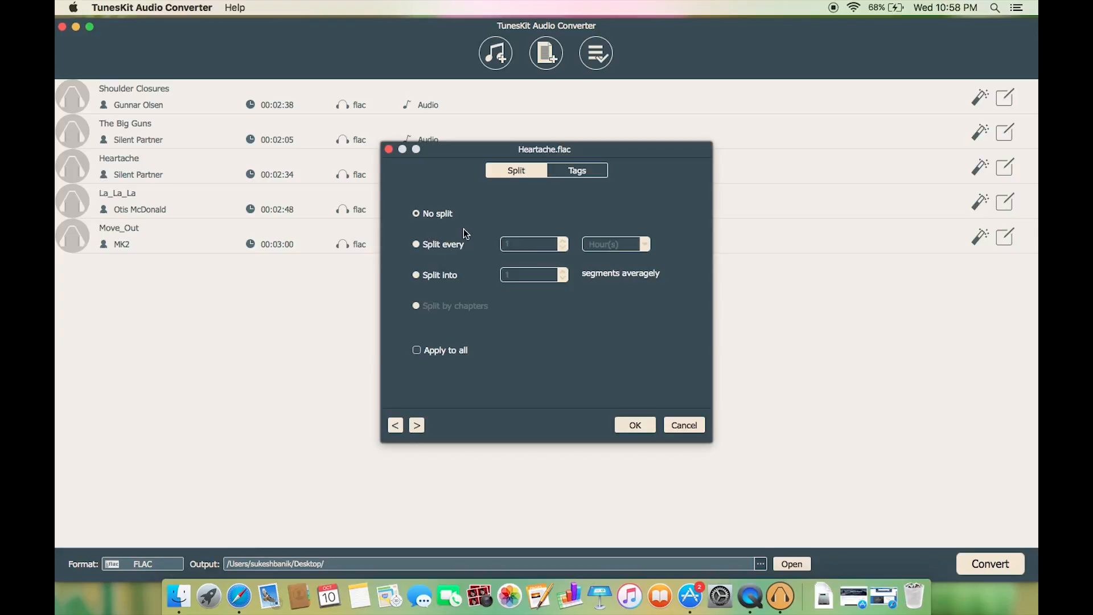
Step: Set Heartache to split at a fixed interval of every 1 hour
left_click(417, 244)
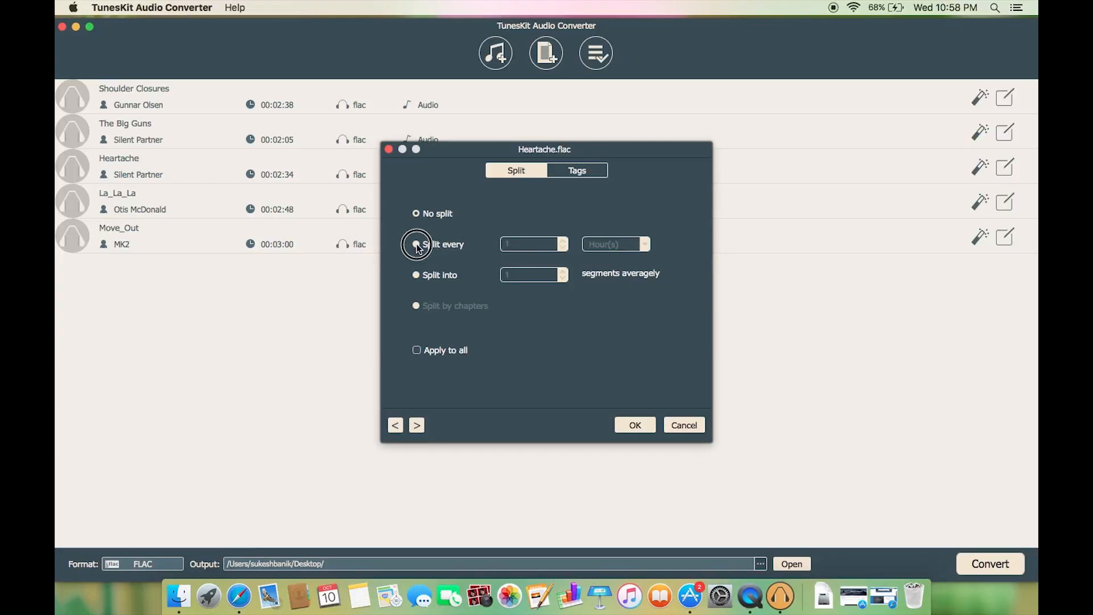
left_click(417, 244)
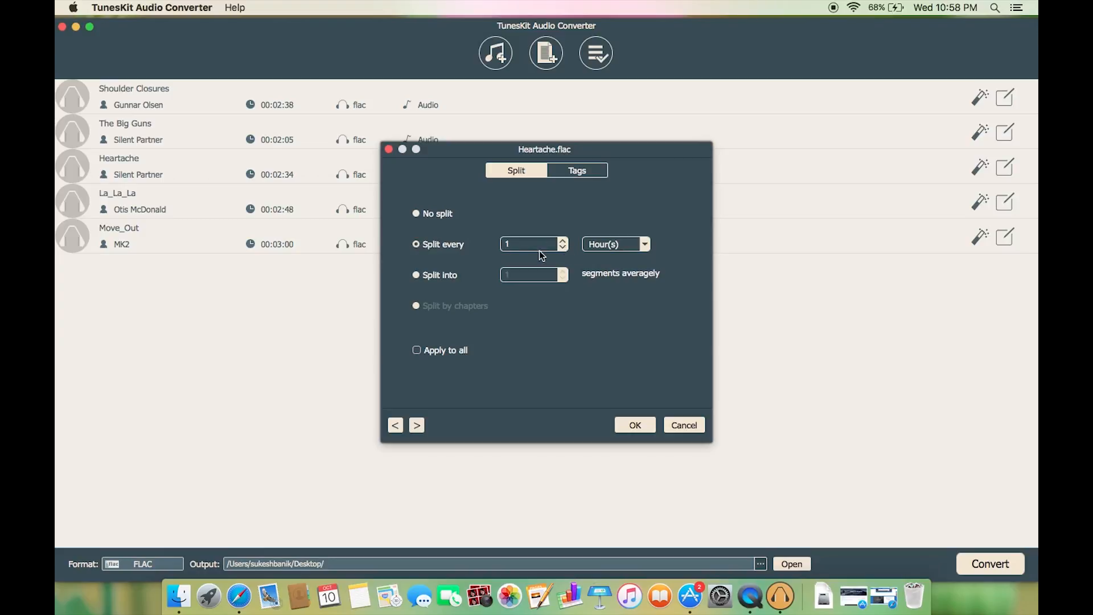
left_click(417, 274)
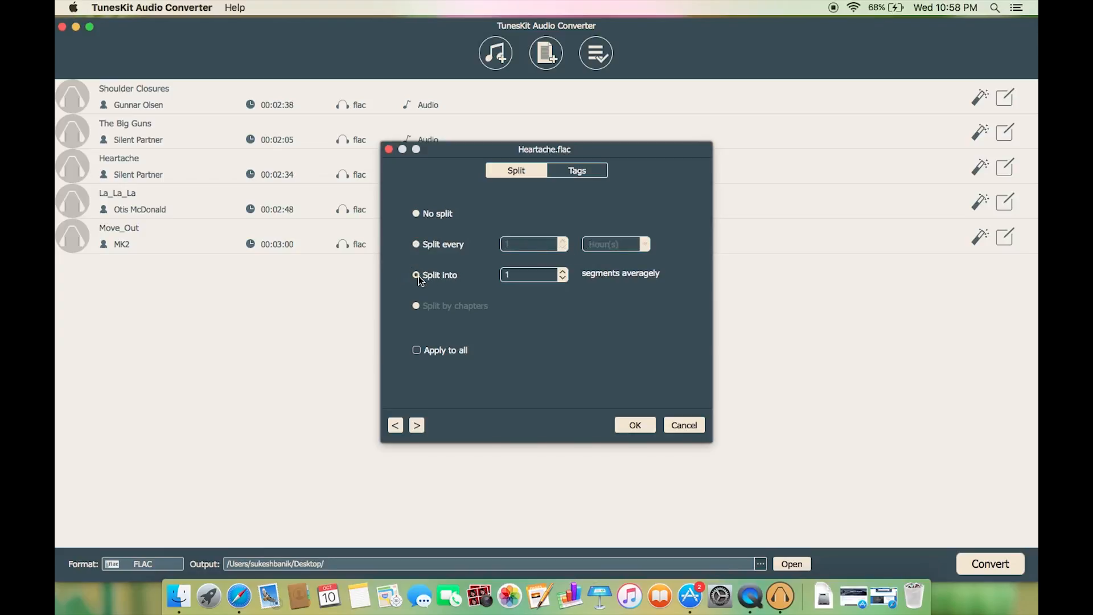
left_click(417, 244)
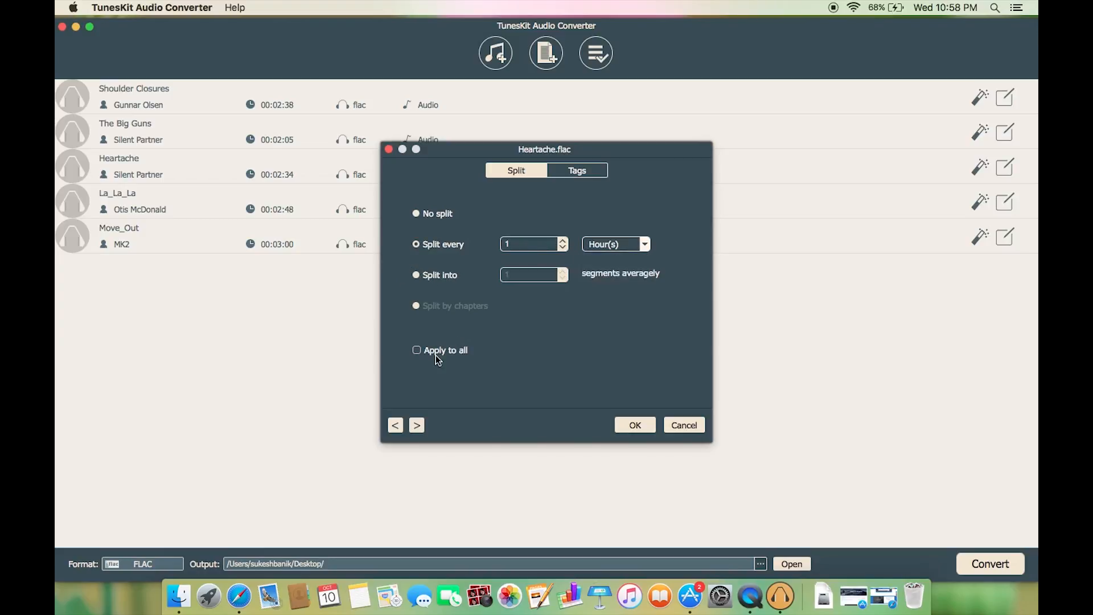
Step: Review Heartache's title, album, artist and genre tags and confirm the settings
left_click(576, 170)
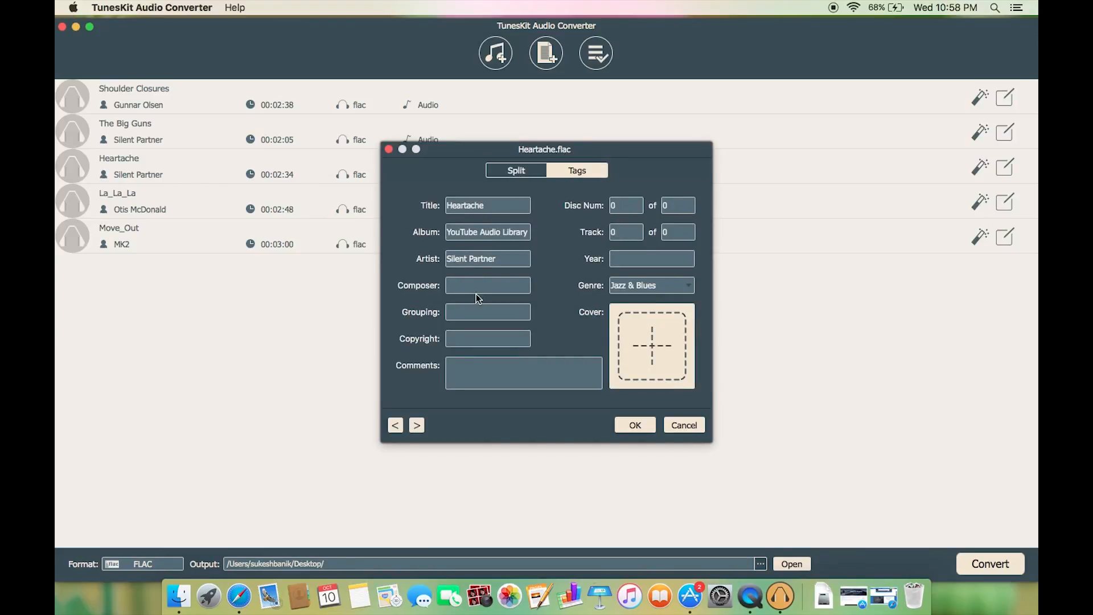
left_click(650, 258)
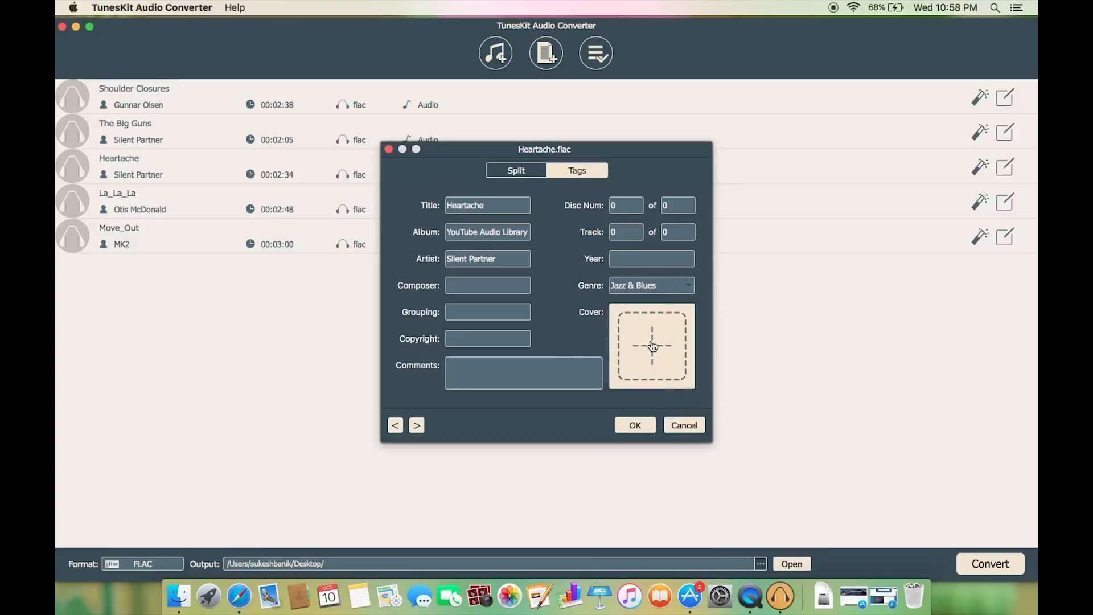
left_click(682, 425)
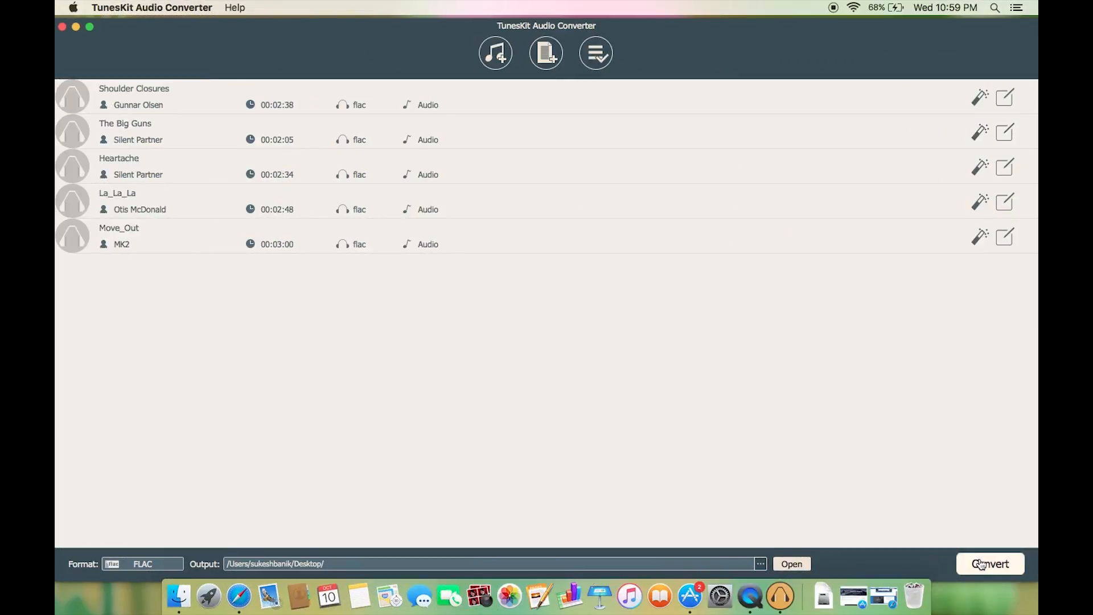
Step: Convert all five tracks and bring up the History of converted files
left_click(989, 564)
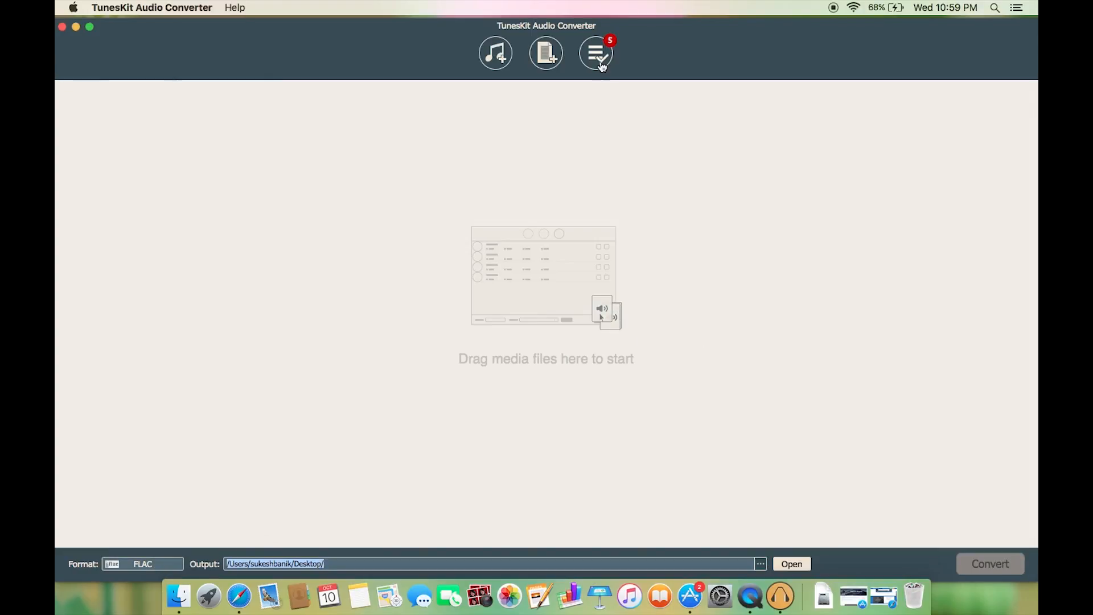
left_click(596, 54)
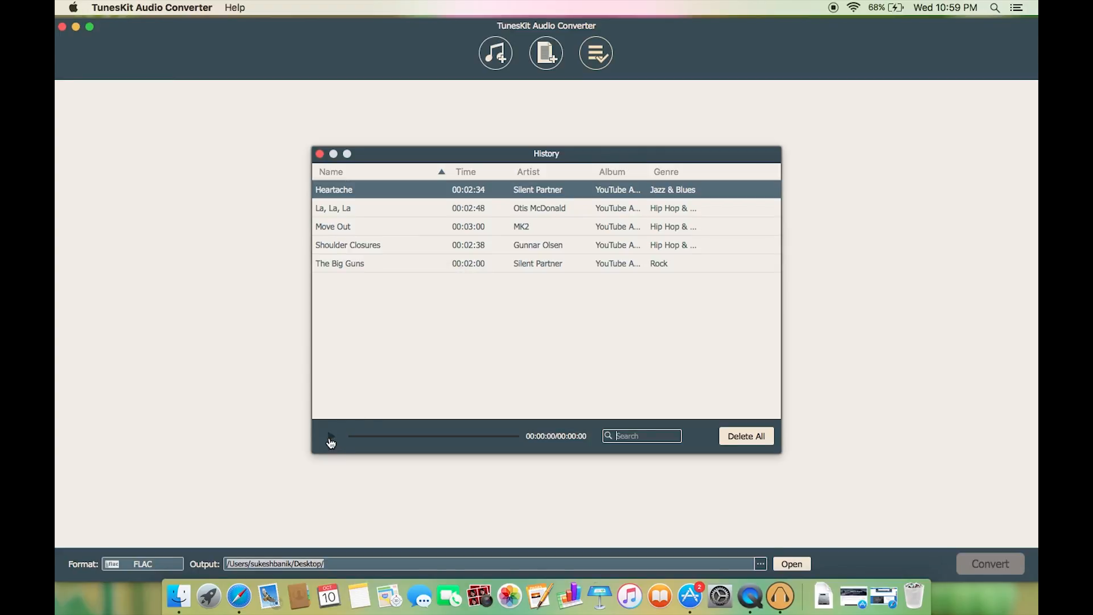
Step: Play the converted Heartache track from History, then return to the Safari product page
left_click(330, 436)
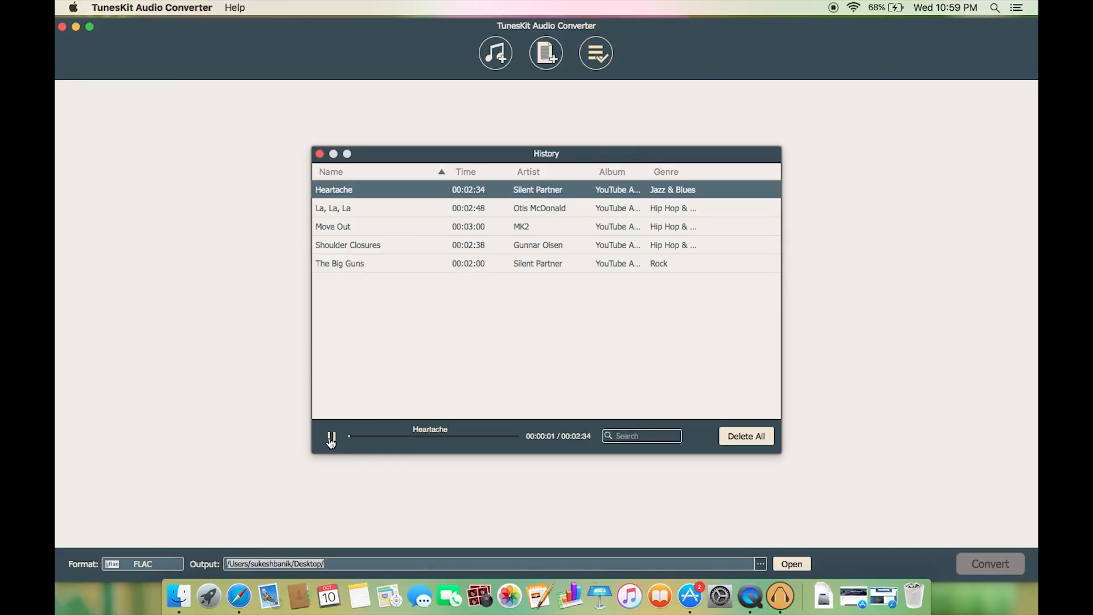
left_click(331, 436)
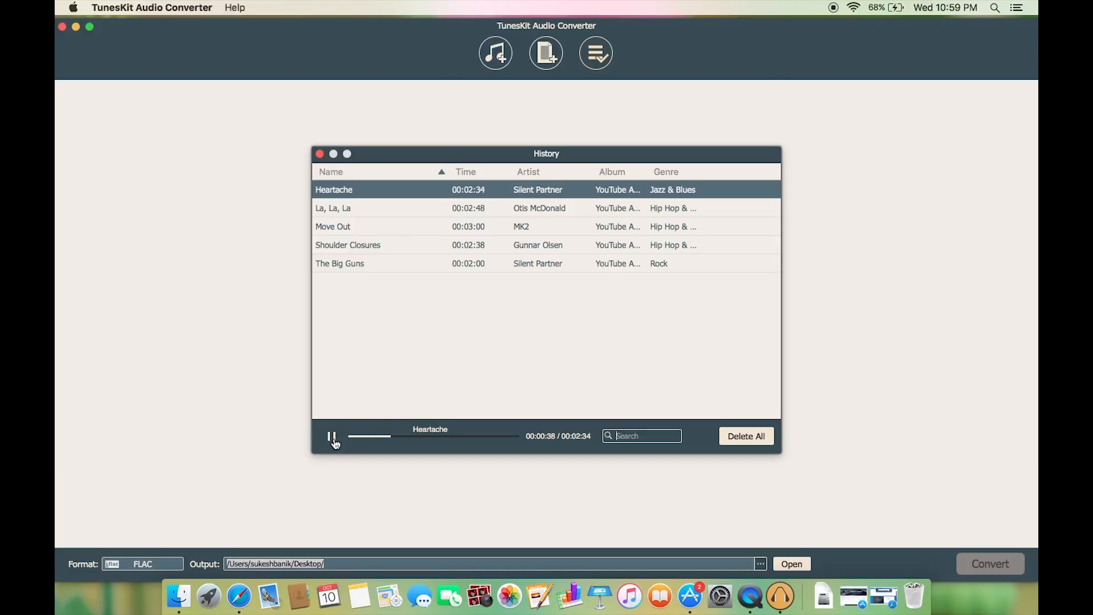
left_click(320, 154)
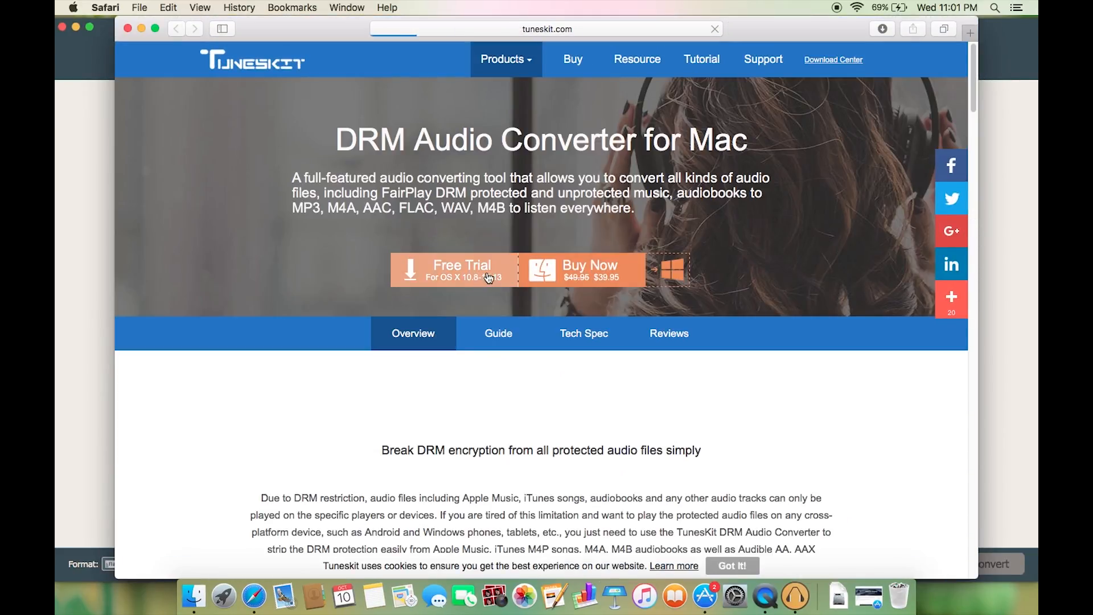
Step: Visit Buy Now, then the Windows version page scrolled to its non-DRM audio conversion section
left_click(588, 270)
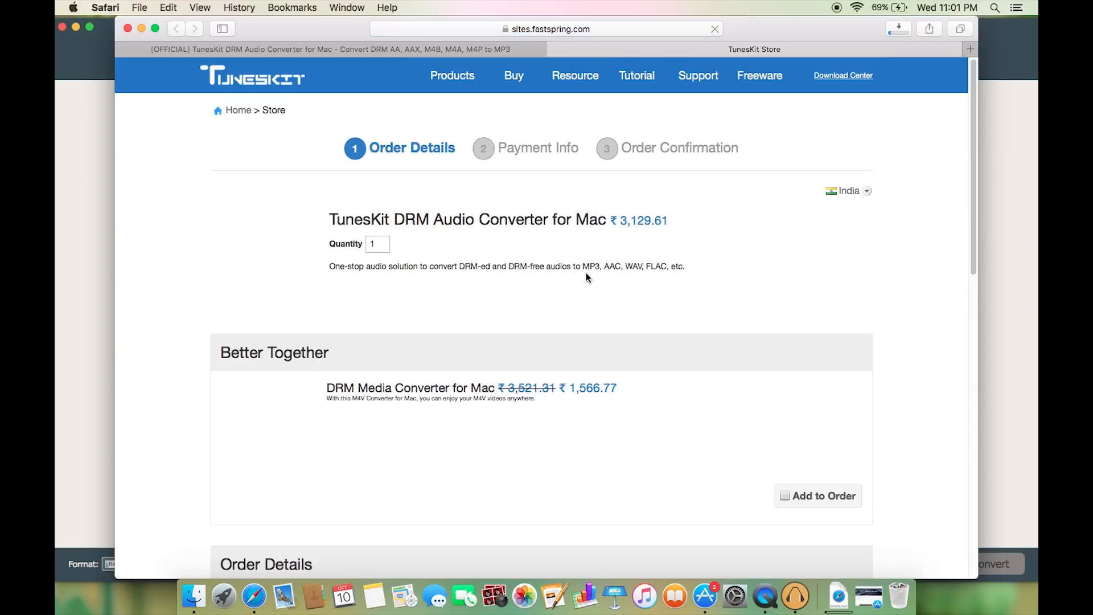
scroll("down", 3)
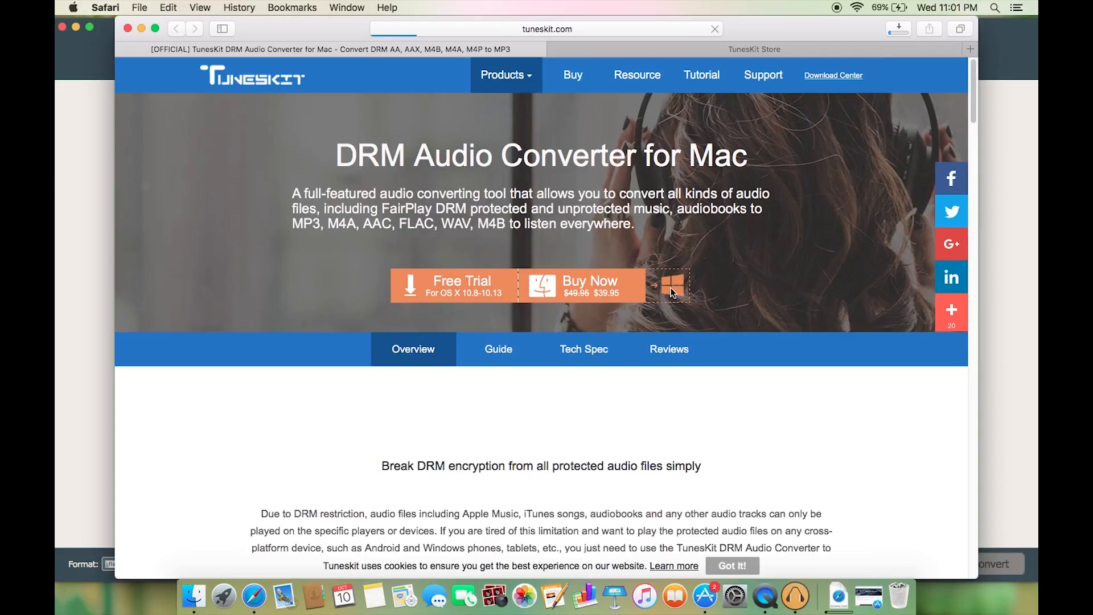
left_click(671, 285)
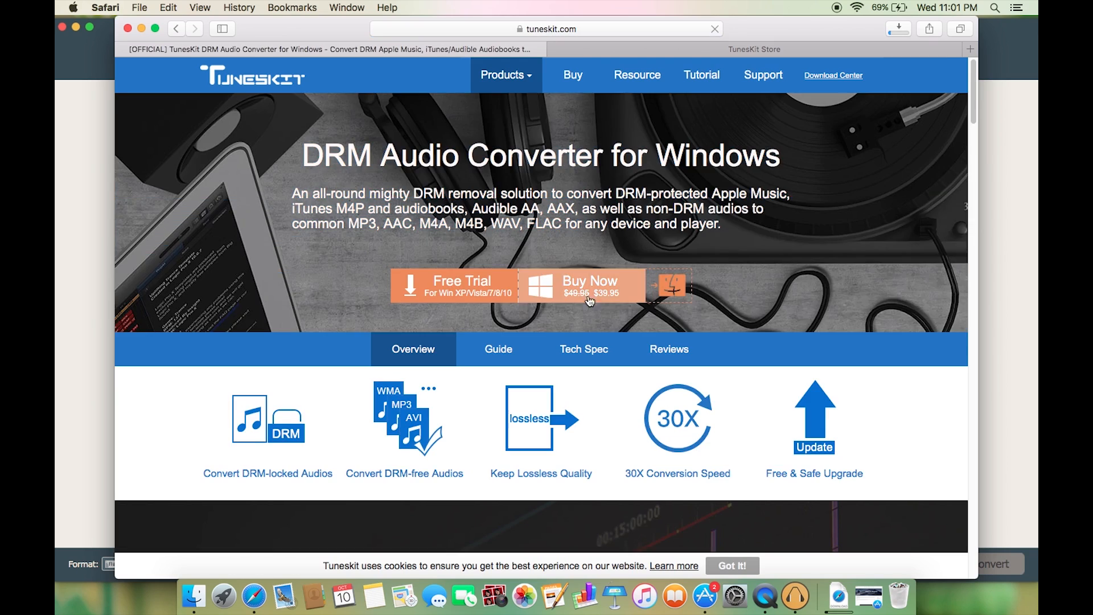
scroll("down", 3)
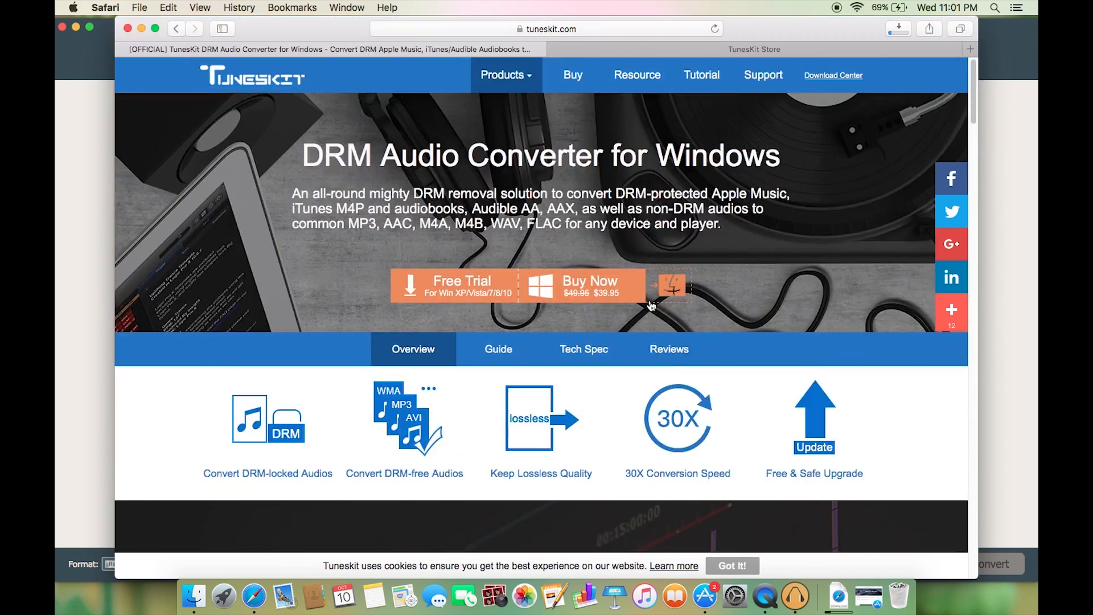
scroll("down", 3)
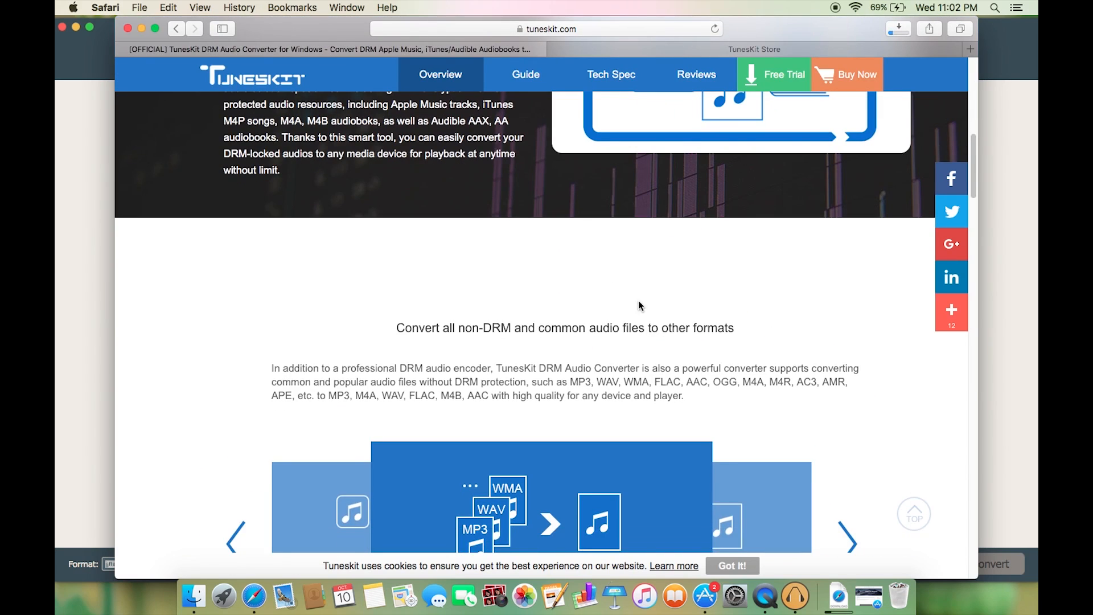